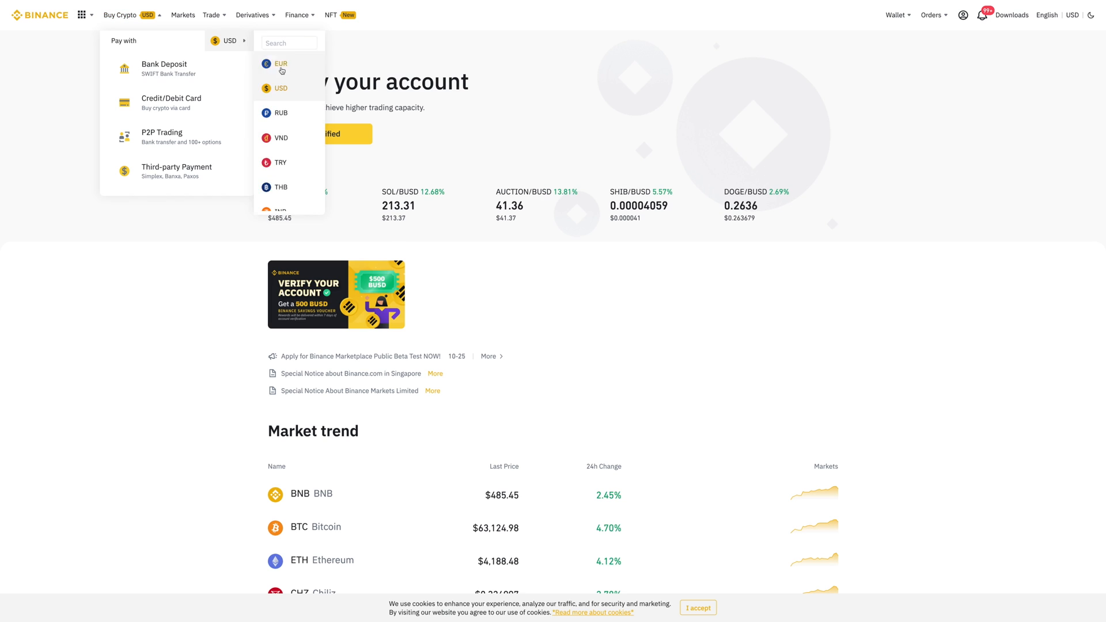
# Scroll the Indiegogo campaign through the sold-out Deeper Connect Mini perks, then switch to the FastMiners store.
pyautogui.click(170, 103)
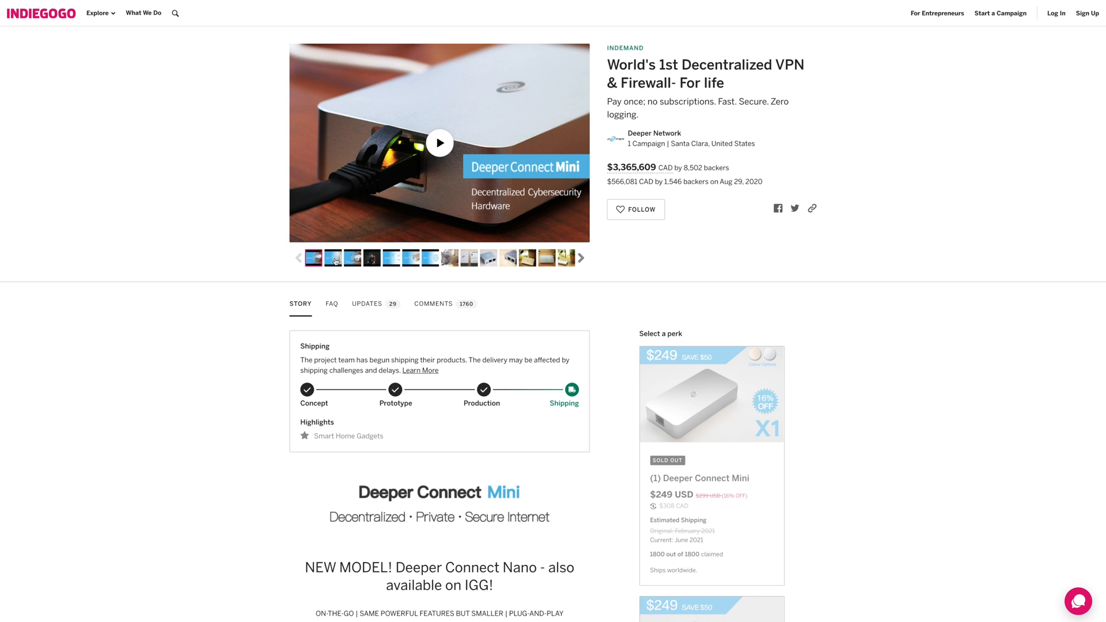
pyautogui.scroll(-3)
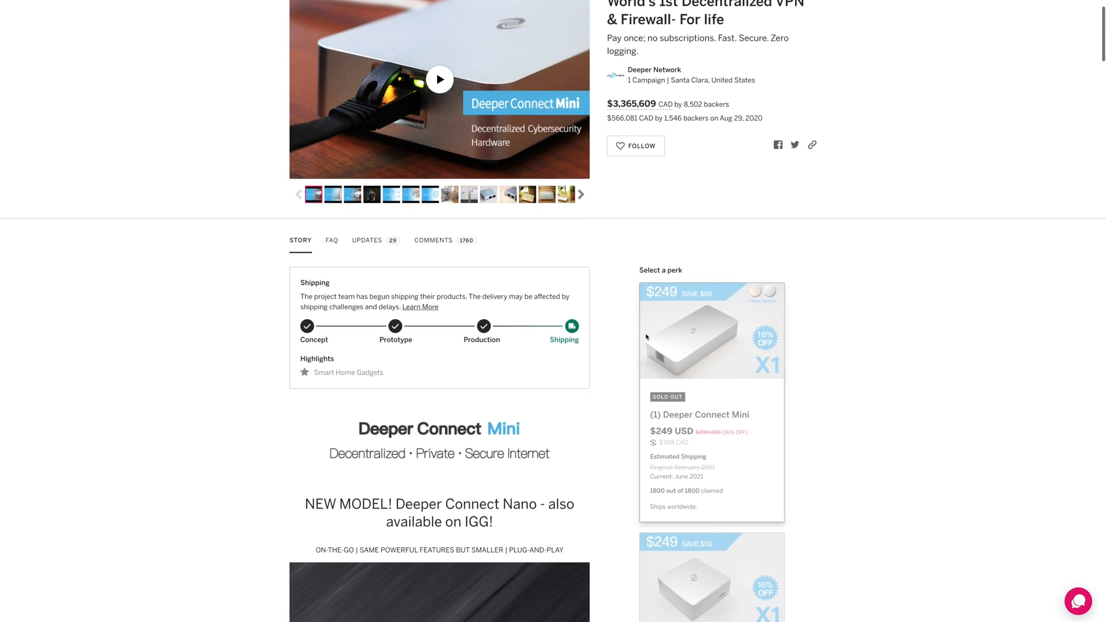
pyautogui.scroll(-3)
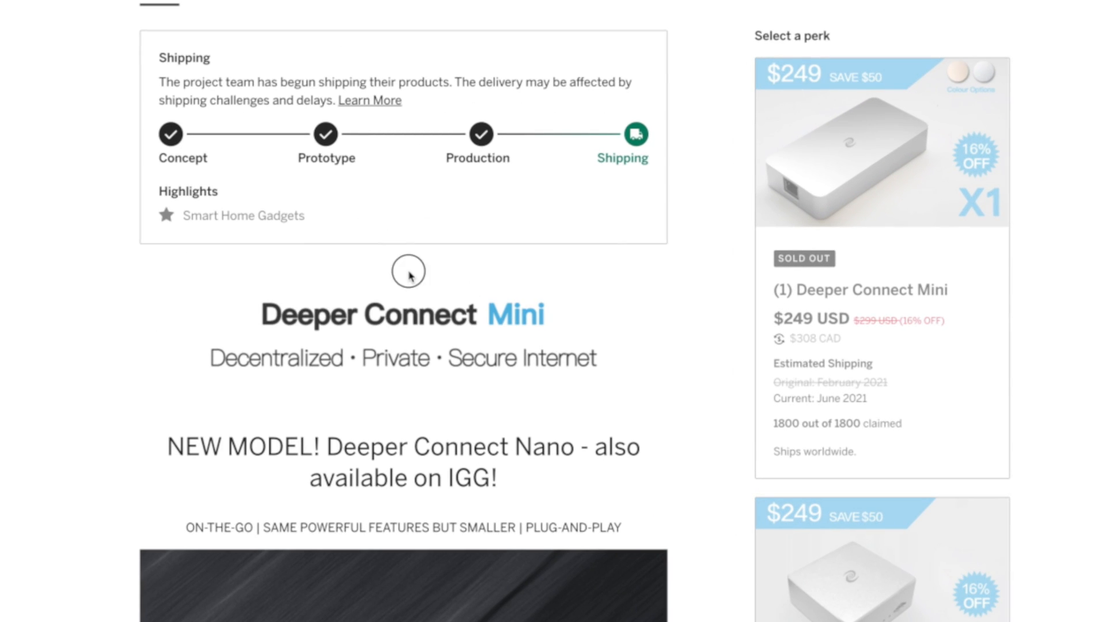
pyautogui.scroll(-3)
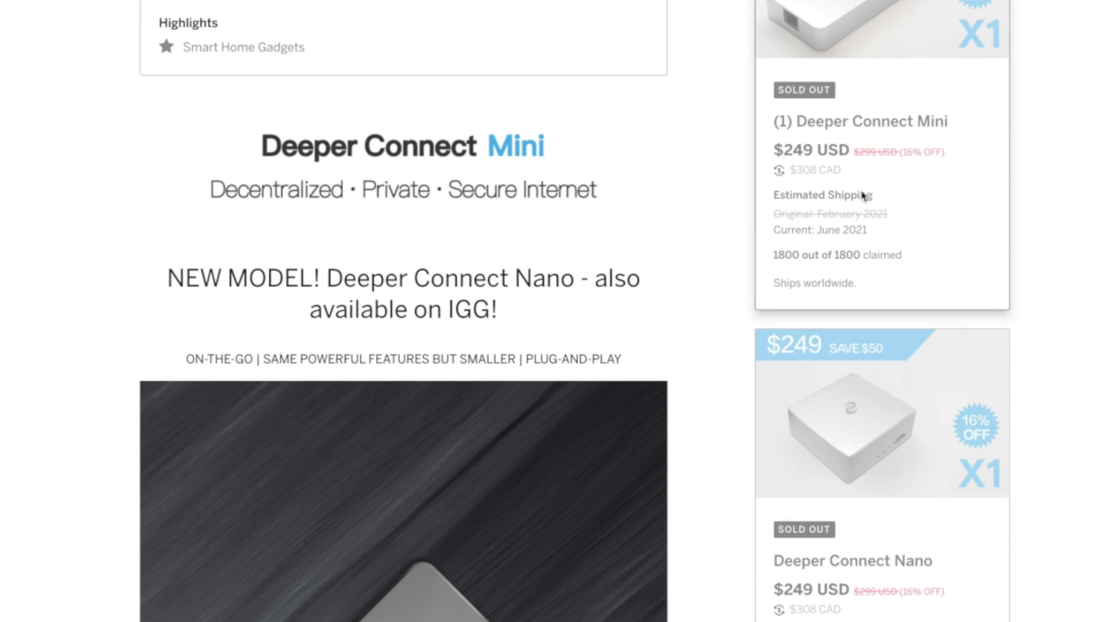
pyautogui.scroll(-3)
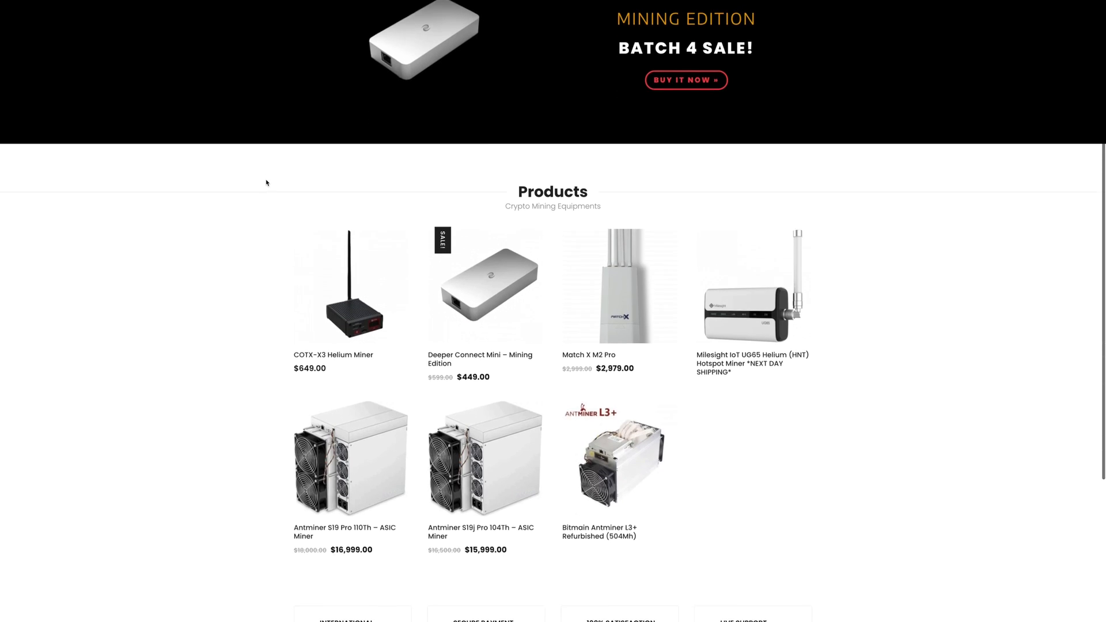
pyautogui.scroll(-3)
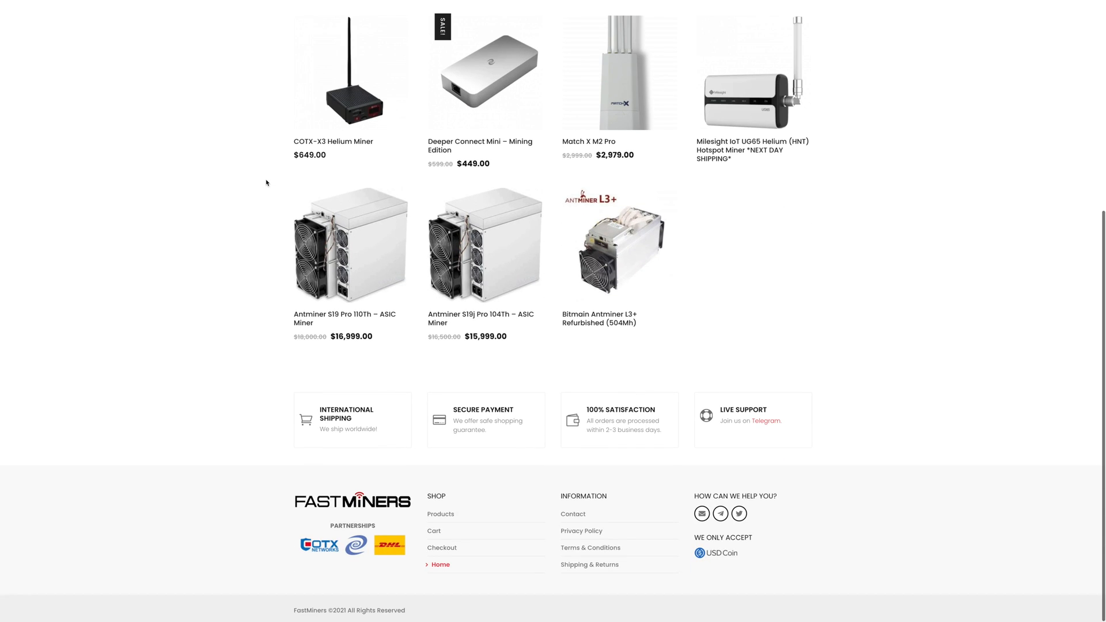
pyautogui.scroll(3)
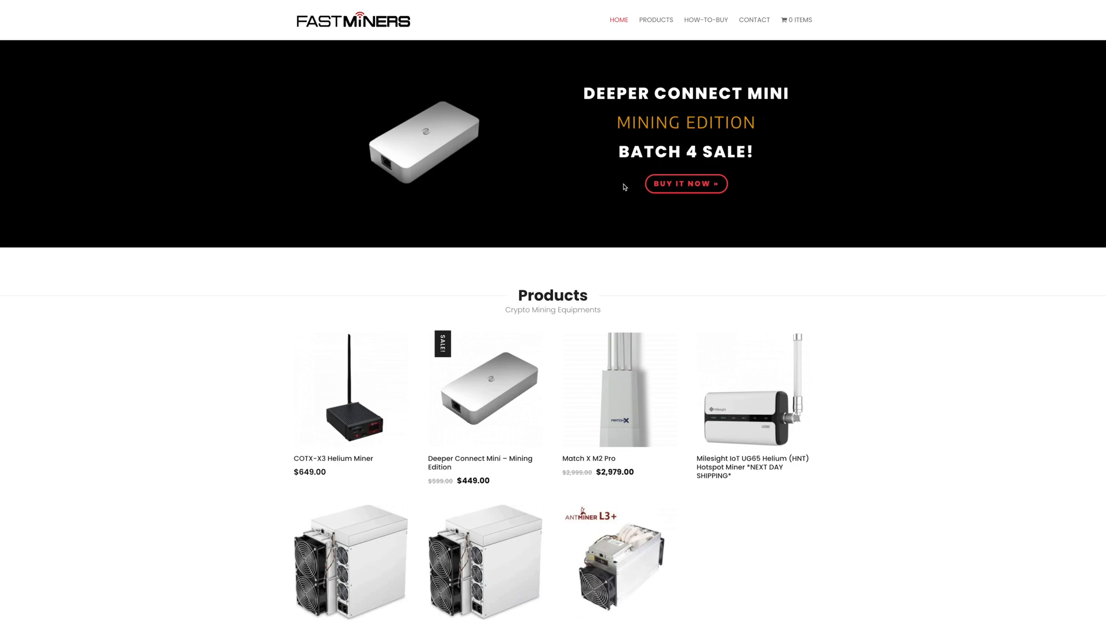
pyautogui.click(484, 389)
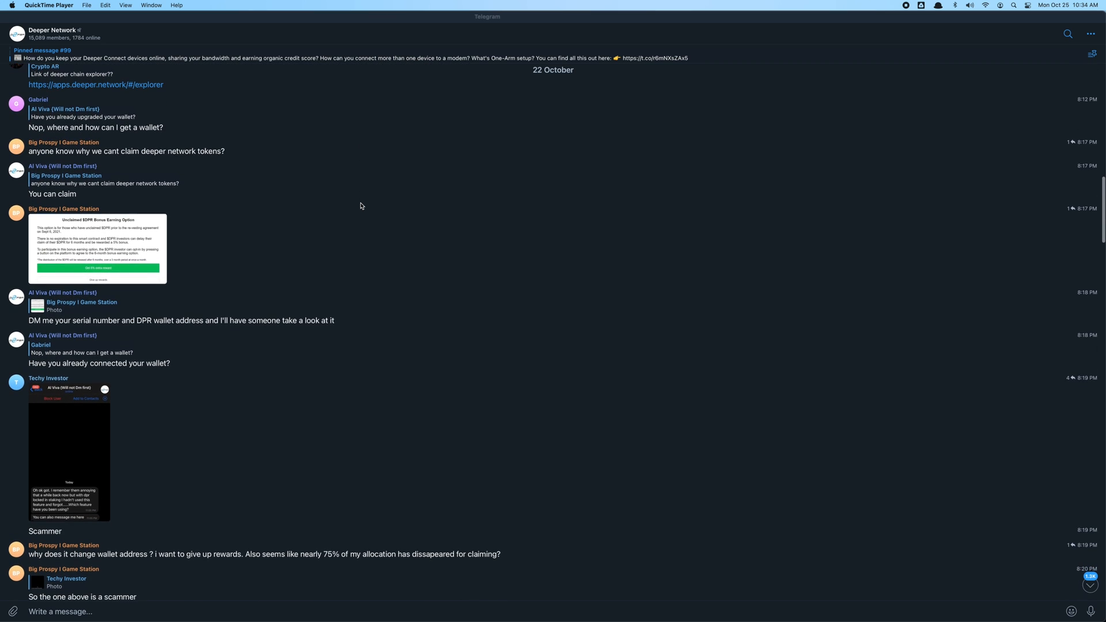
pyautogui.scroll(-3)
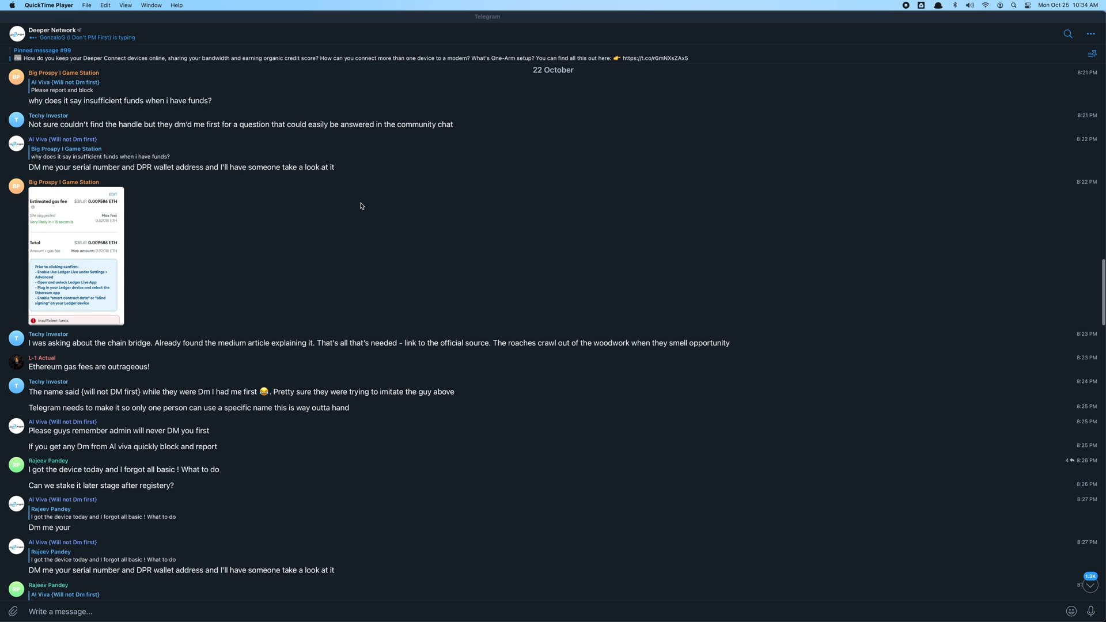
pyautogui.scroll(-3)
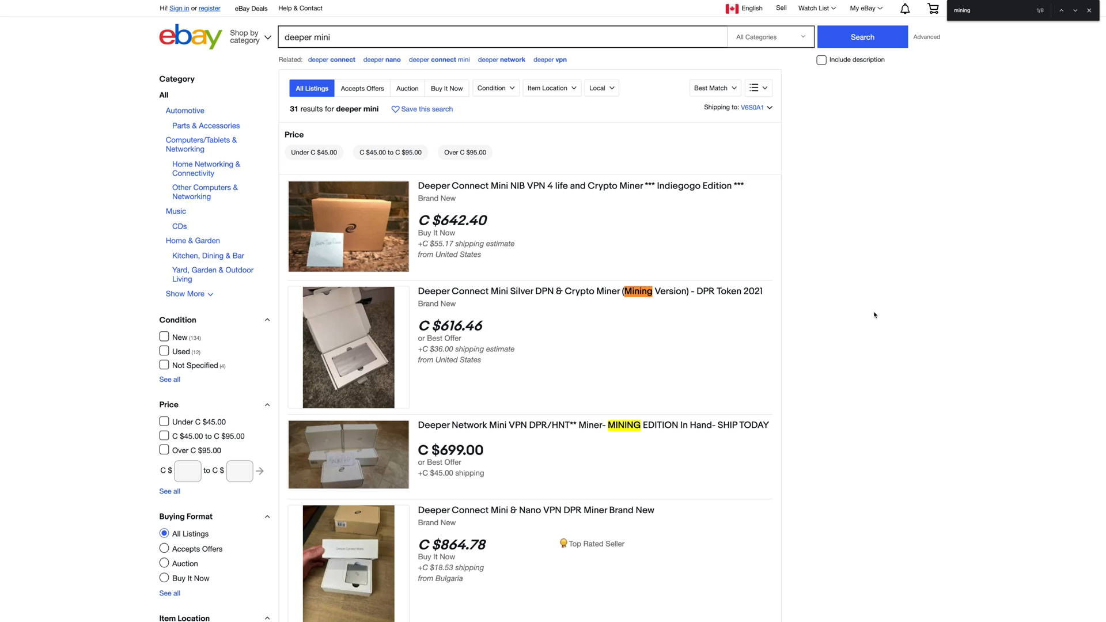
pyautogui.scroll(-3)
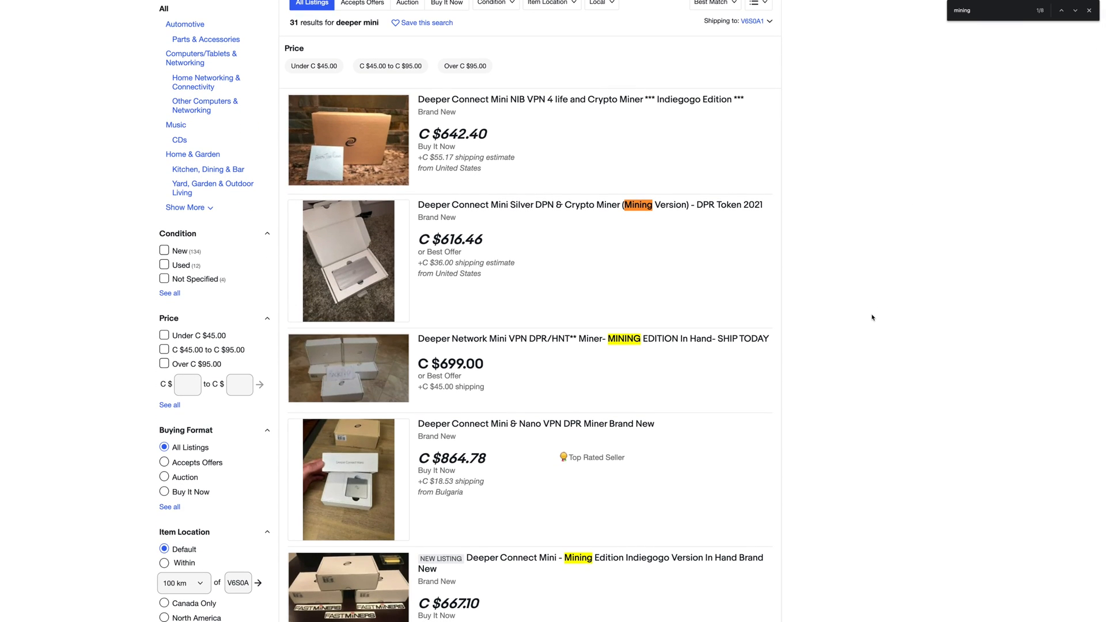
pyautogui.scroll(-3)
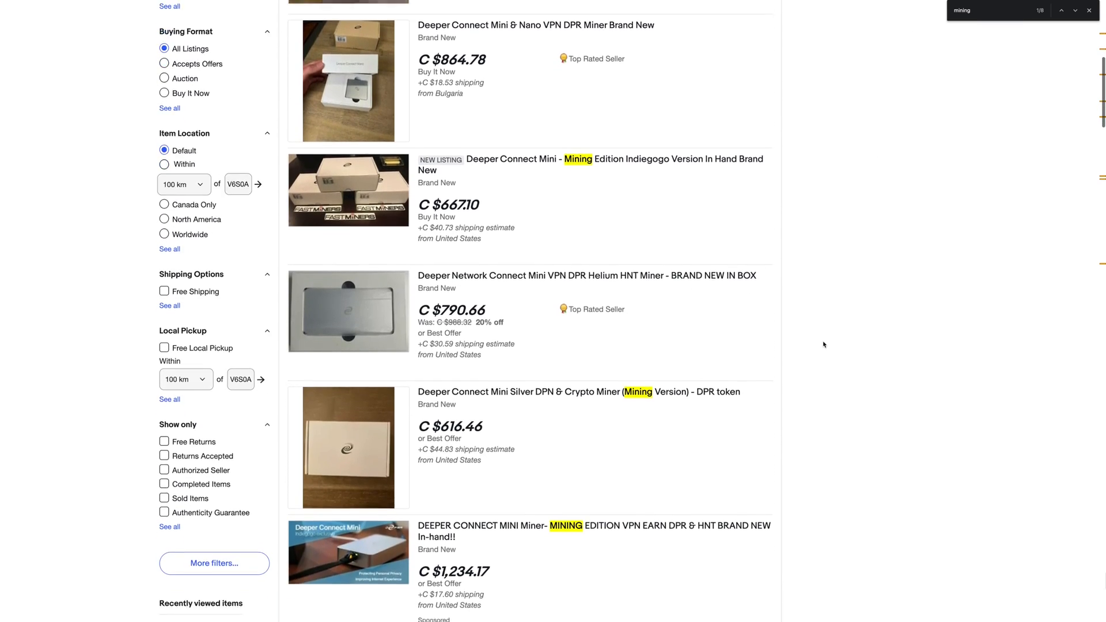
pyautogui.scroll(-3)
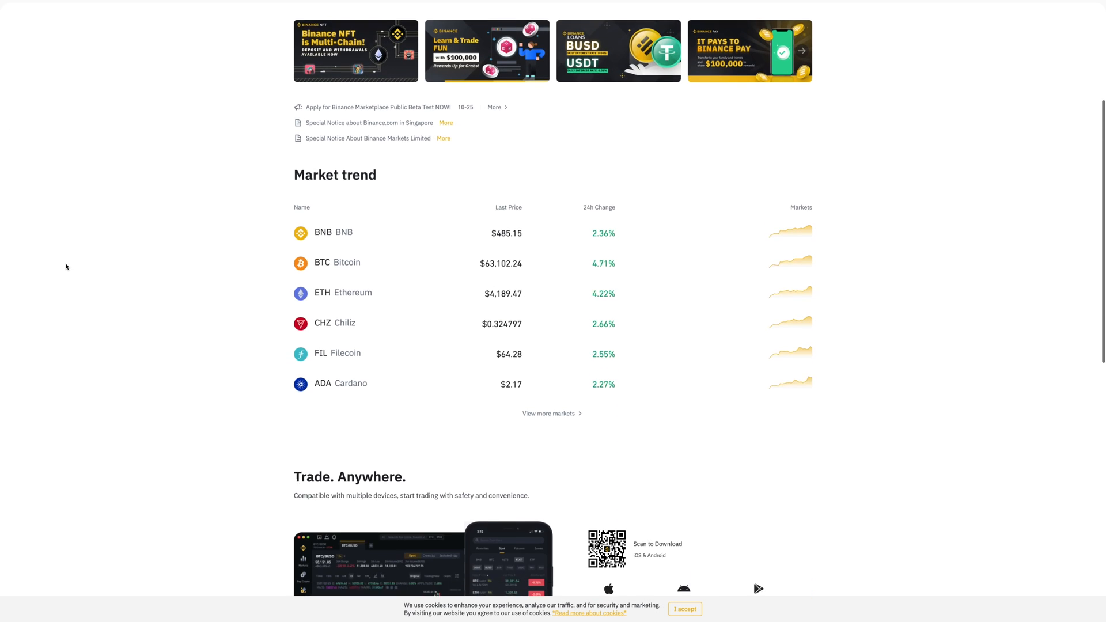
# Show the Buy Crypto payment options from the top of the Binance homepage.
pyautogui.click(108, 13)
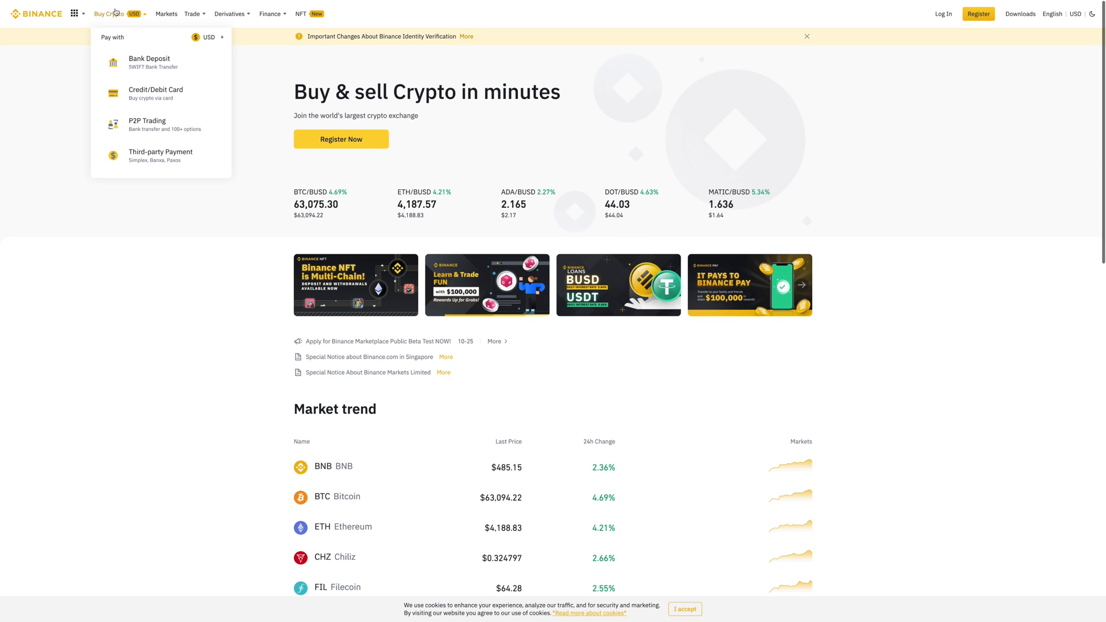
pyautogui.click(109, 13)
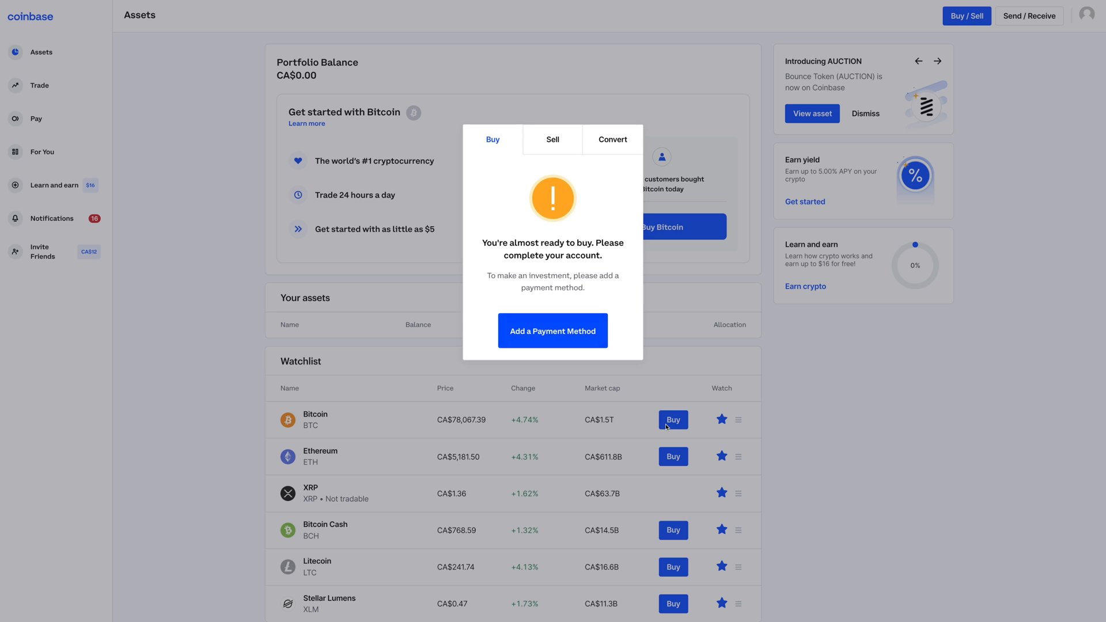
pyautogui.click(552, 330)
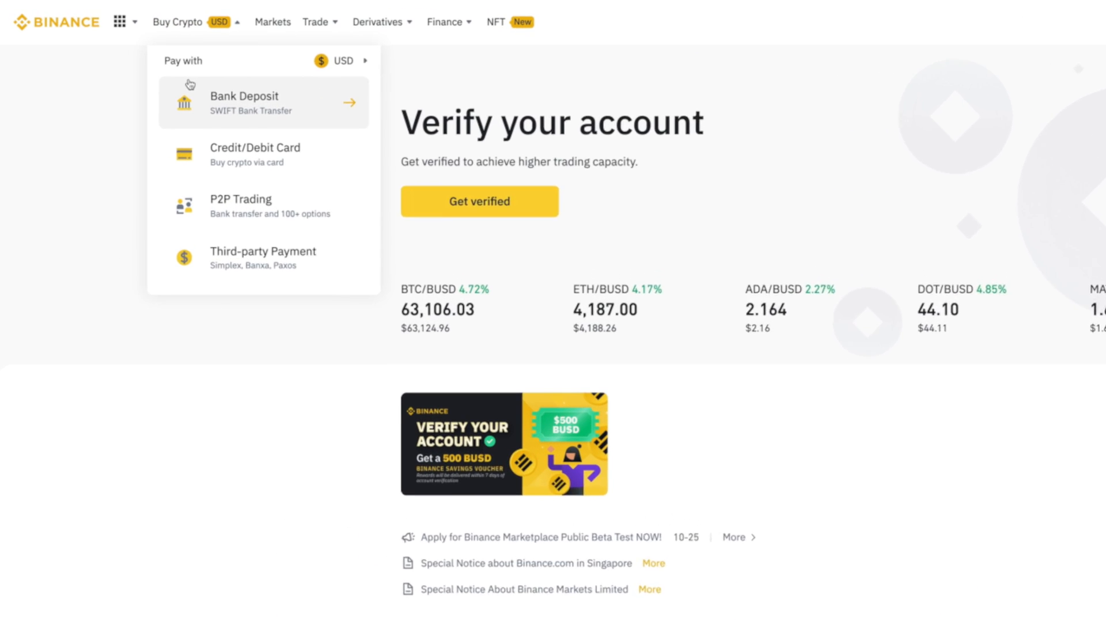
# Switch the payment currency to CAD and back to USD, then choose Credit/Debit Card.
pyautogui.click(342, 62)
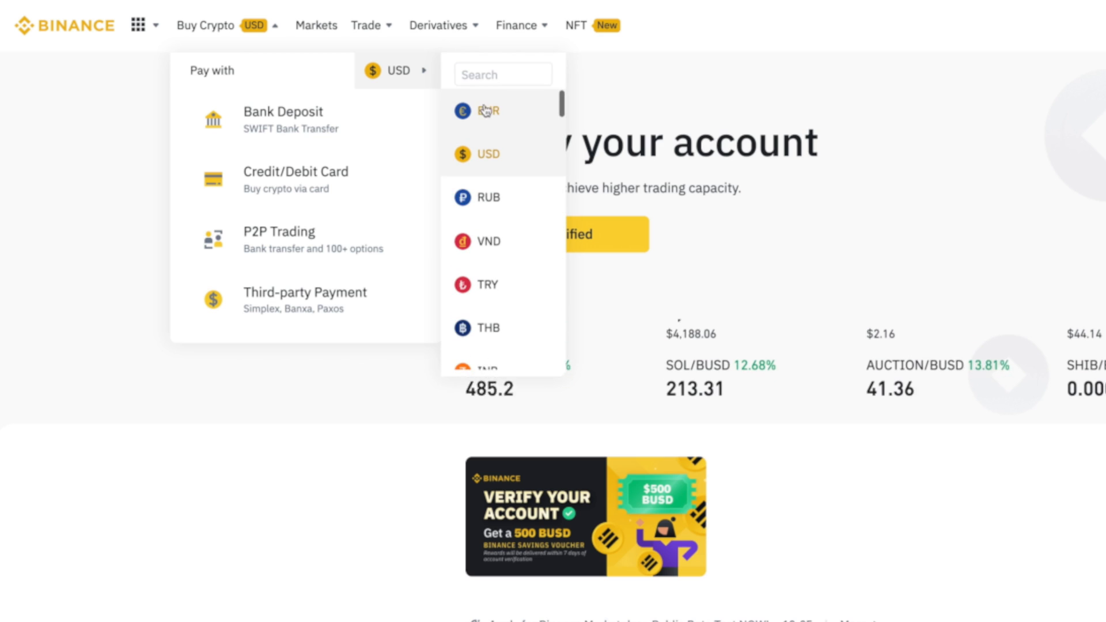
pyautogui.click(486, 111)
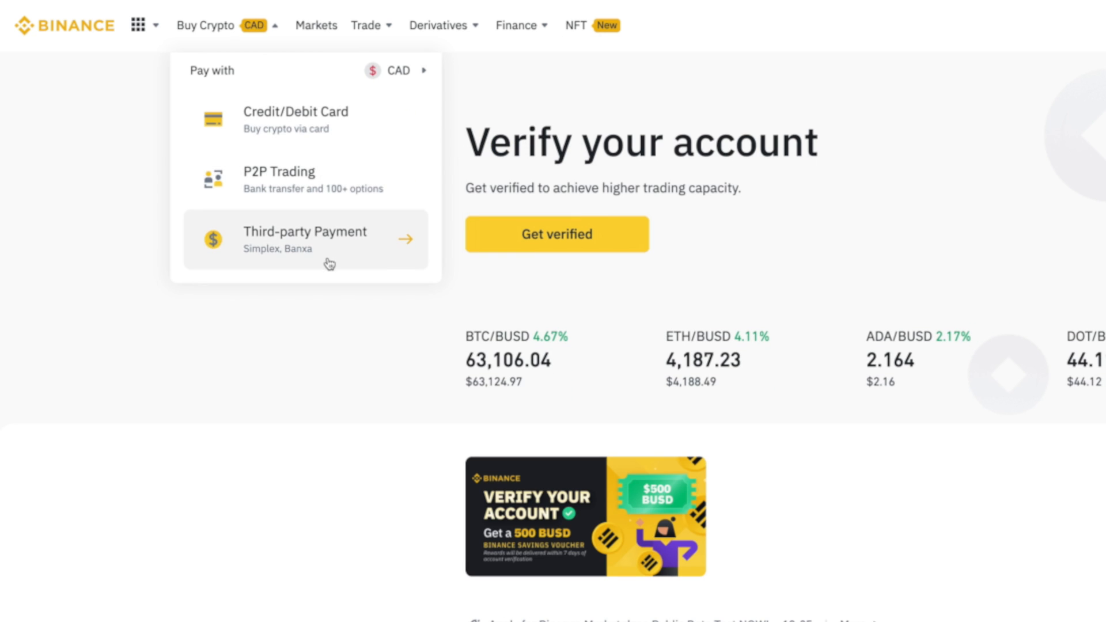
pyautogui.click(393, 70)
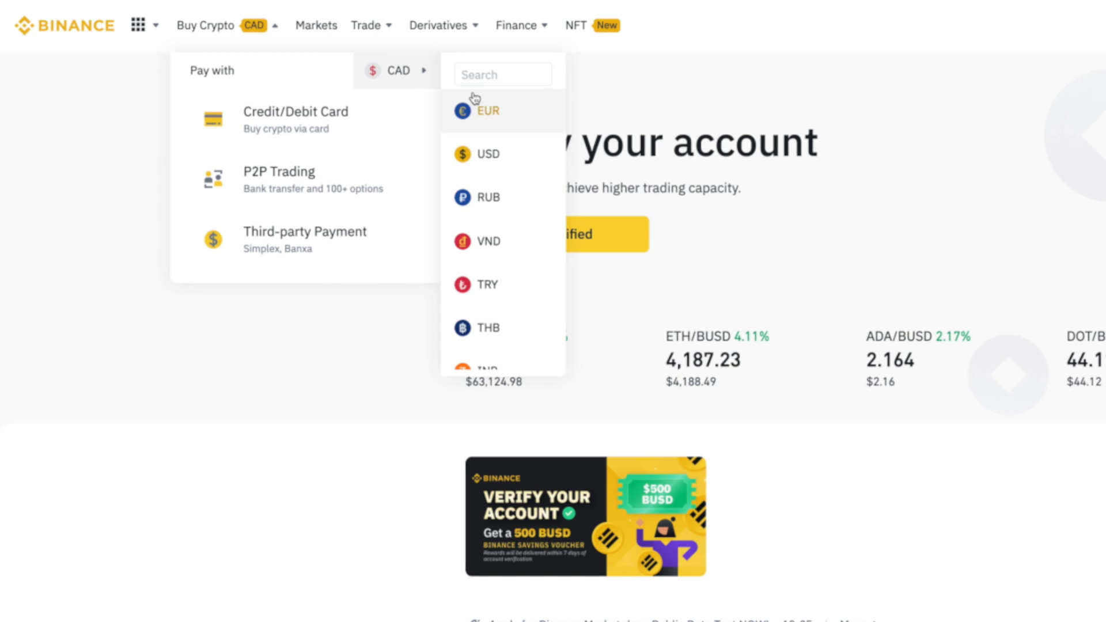
pyautogui.write('usd')
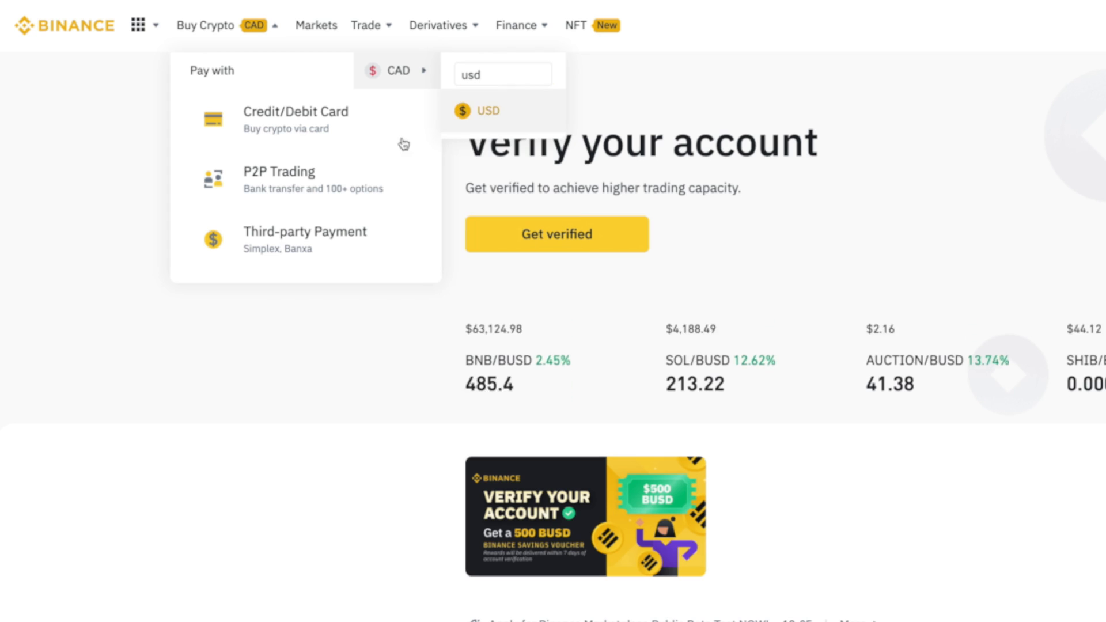
pyautogui.click(485, 110)
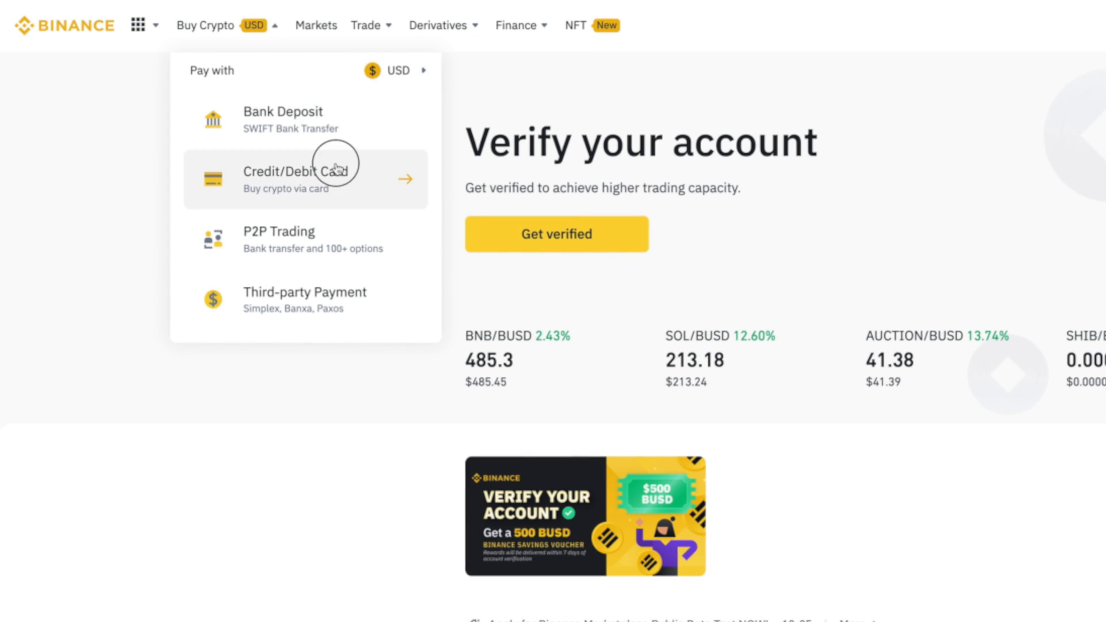
pyautogui.click(304, 178)
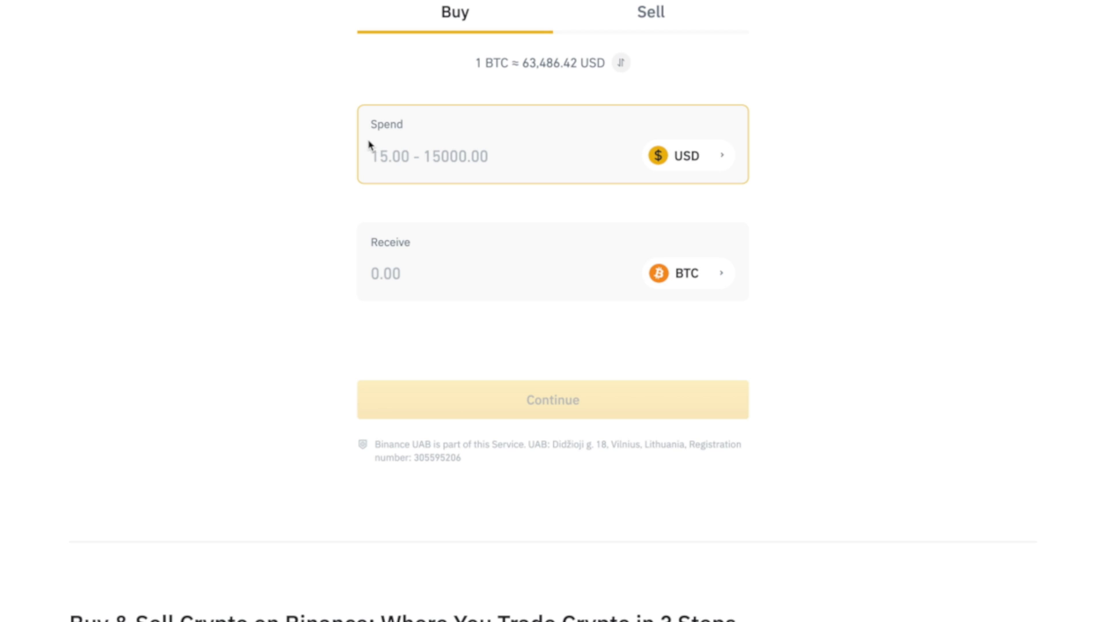
# Set the card purchase to receive 550 USDT for 558.11 USD.
pyautogui.click(687, 273)
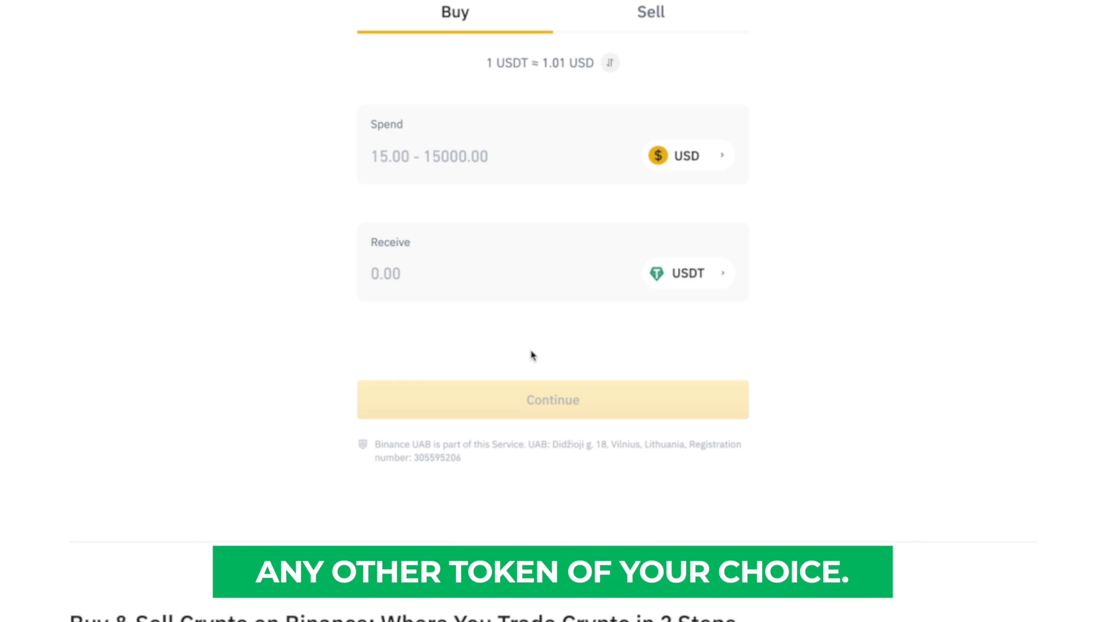
pyautogui.click(509, 273)
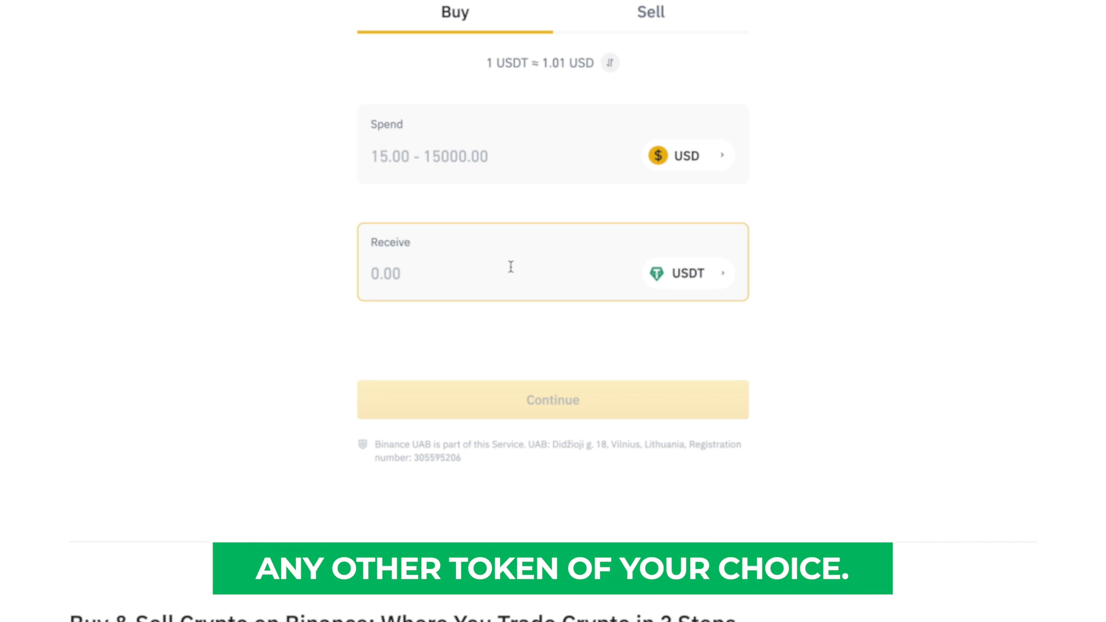
pyautogui.scroll(3)
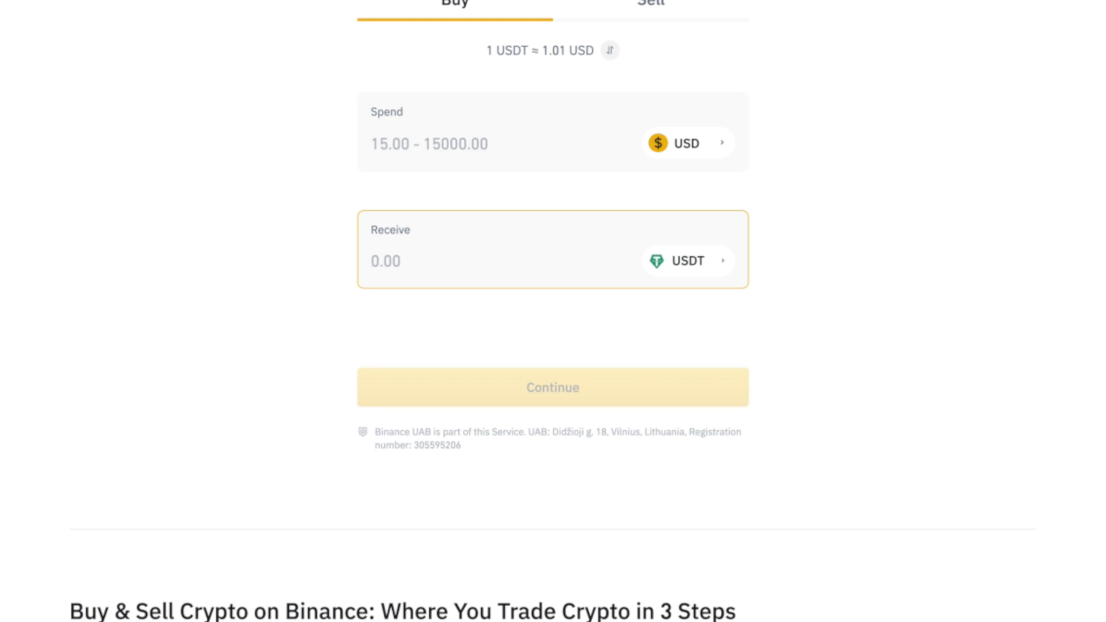
pyautogui.write('550')
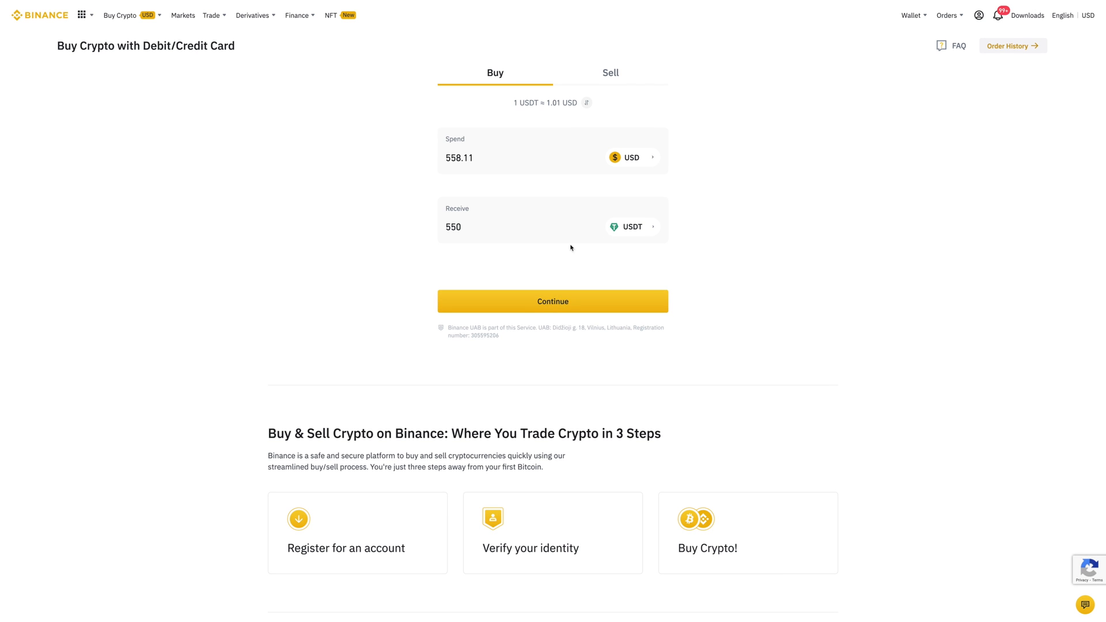
# Go to the Fiat and Spot wallet from the Wallet menu.
pyautogui.click(911, 15)
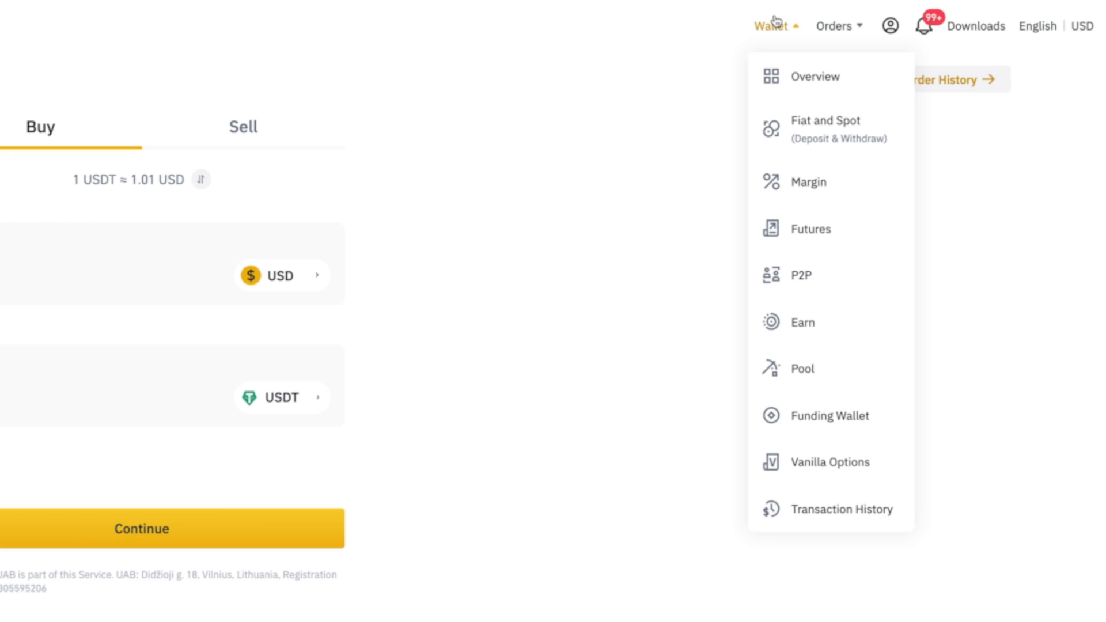
pyautogui.moveTo(846, 128)
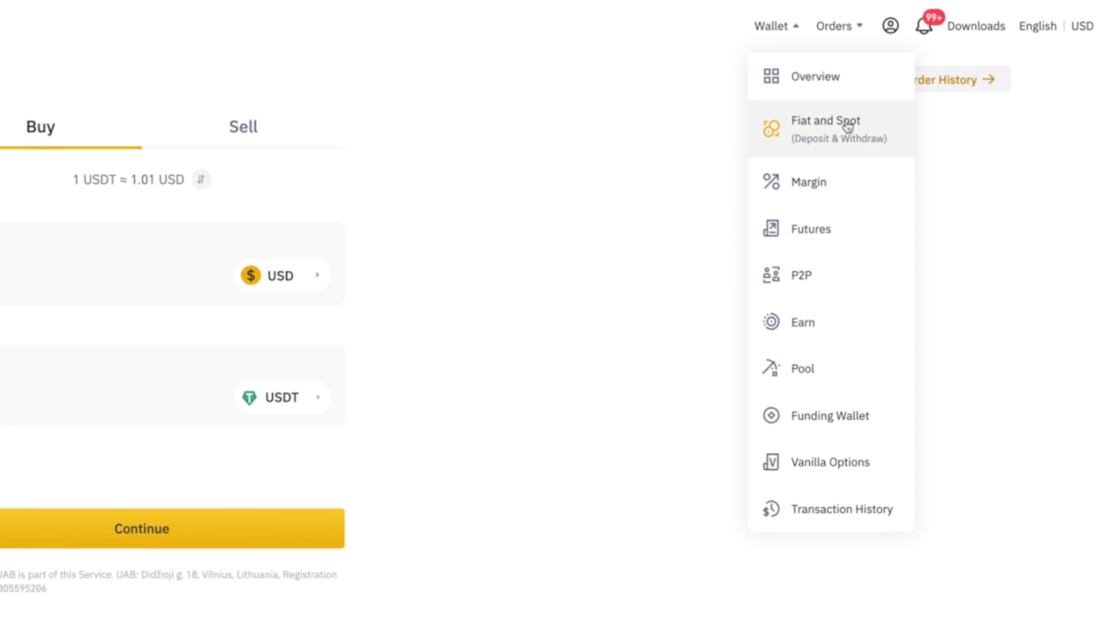
pyautogui.click(825, 129)
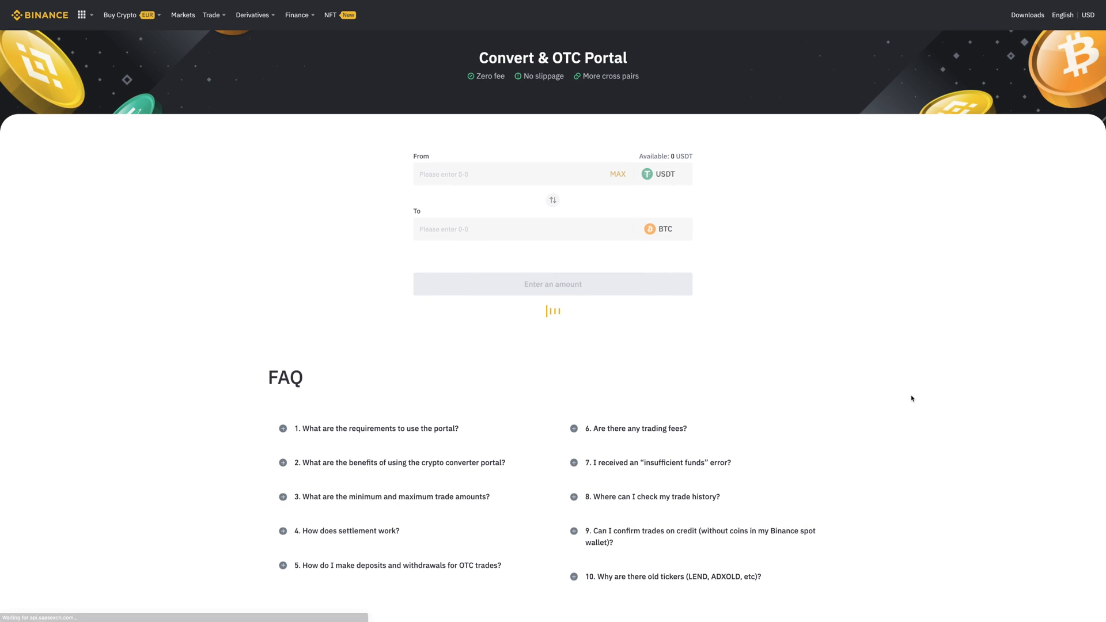
# Make USDC the target coin of the USDT conversion, then head to the Fiat and Spot wallet.
pyautogui.click(661, 229)
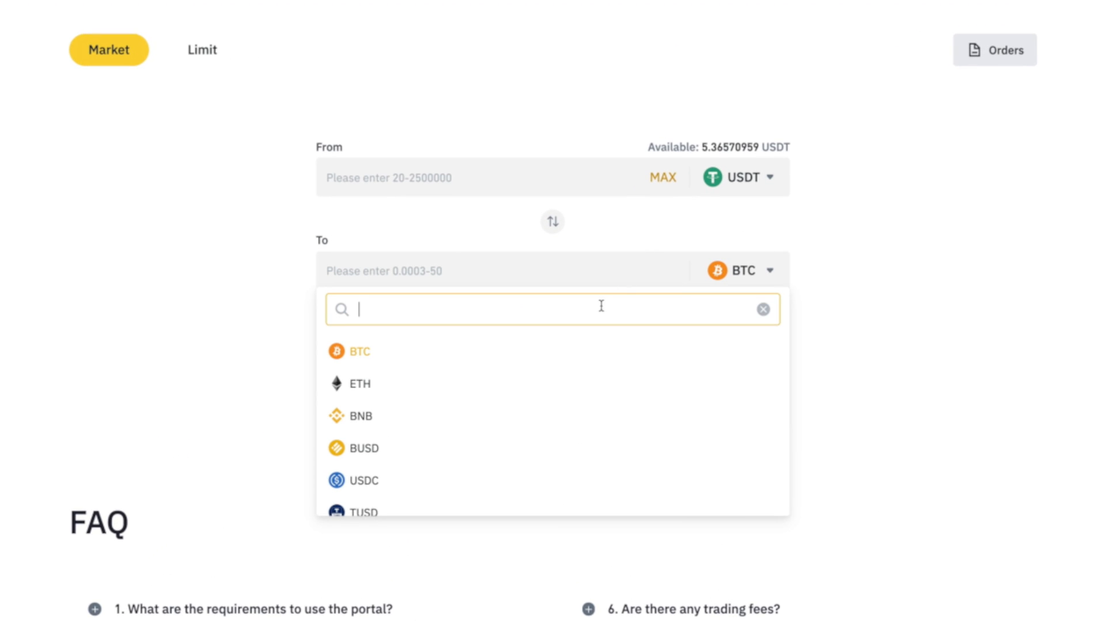
pyautogui.click(363, 480)
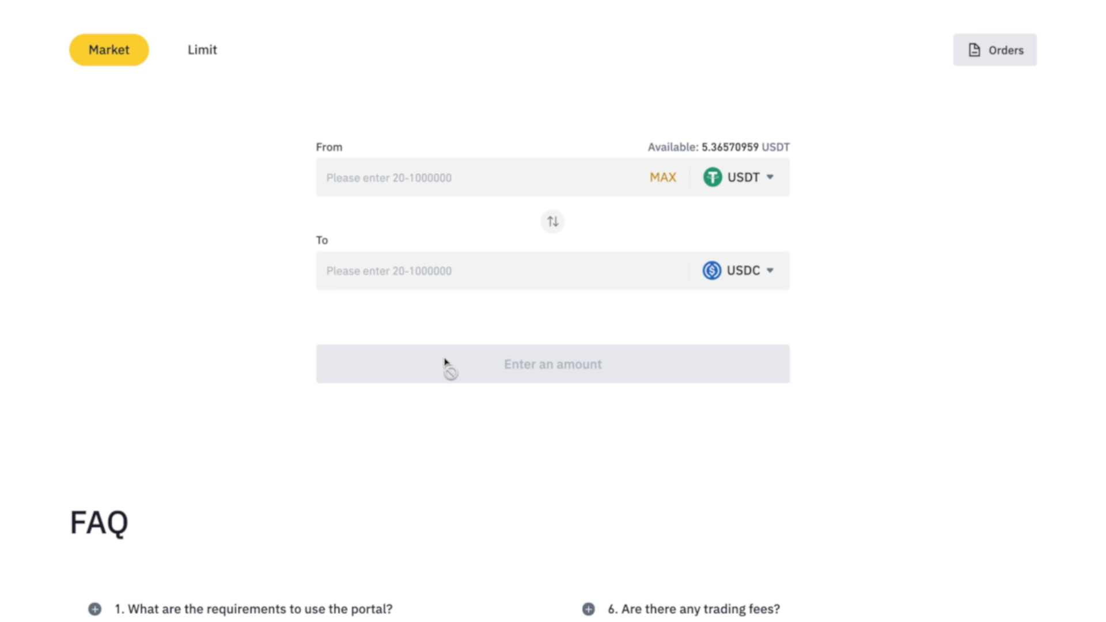
pyautogui.click(662, 177)
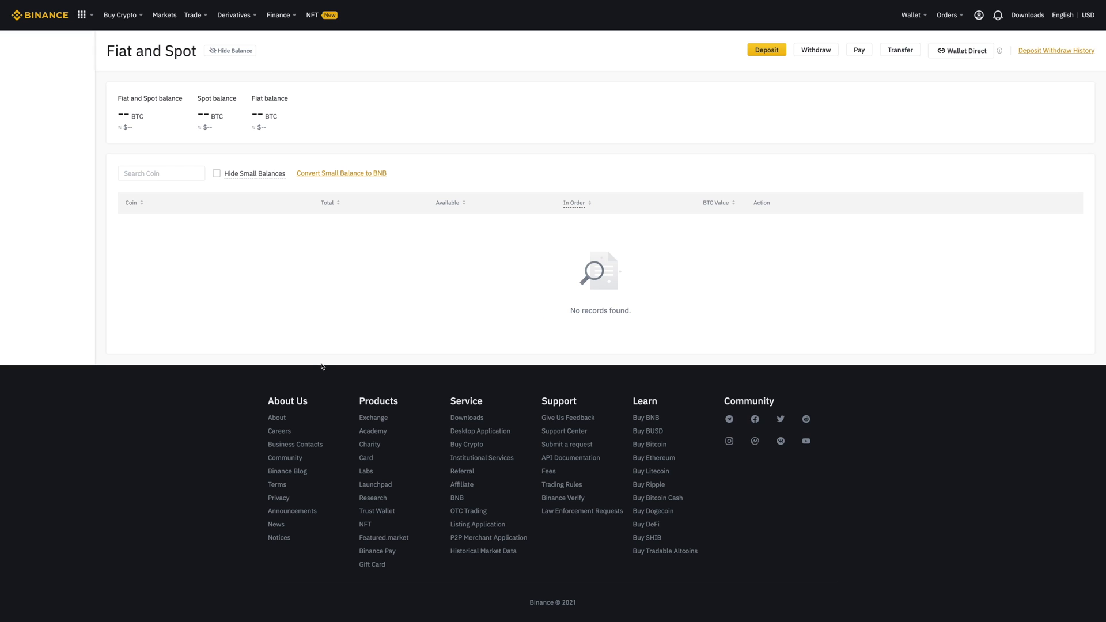
# Search the wallet for USDC and start a withdrawal from its row.
pyautogui.click(161, 173)
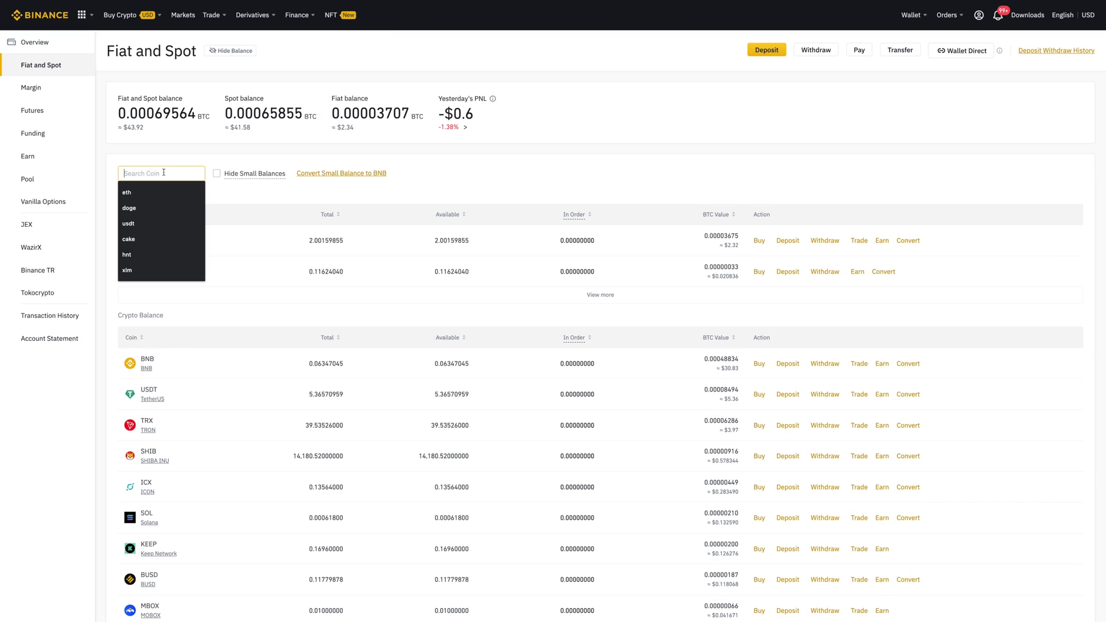
pyautogui.write('usdd')
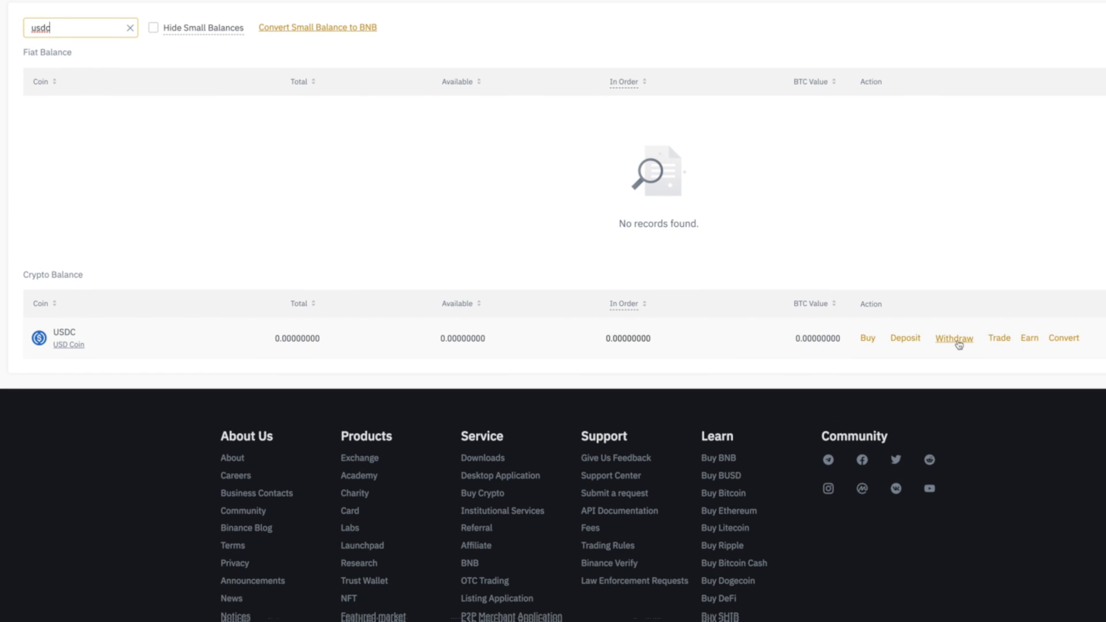
pyautogui.scroll(3)
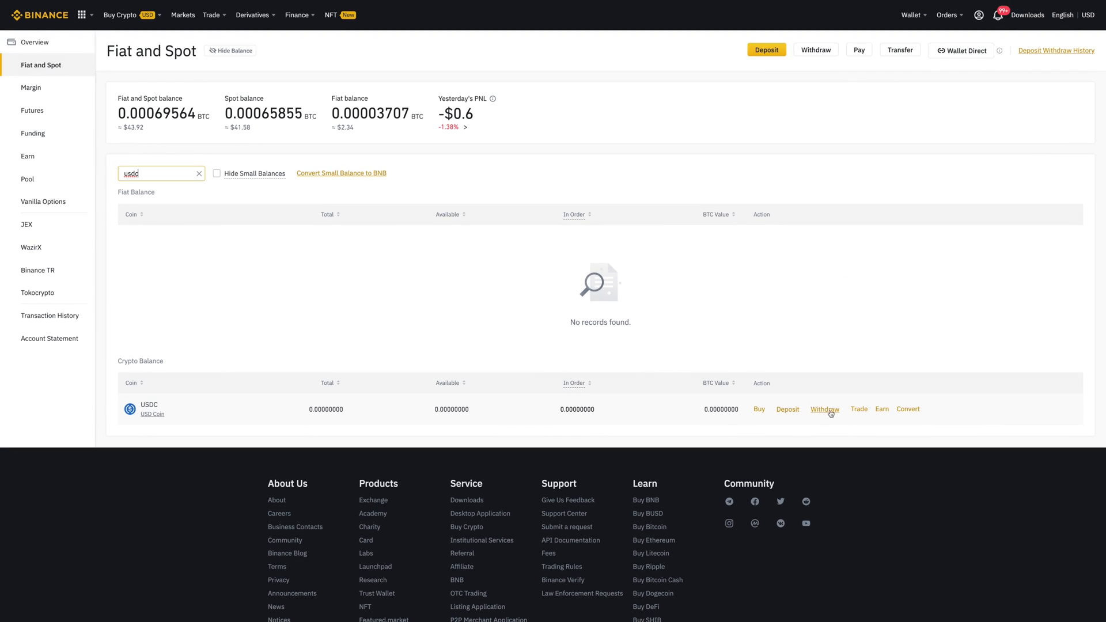
pyautogui.click(824, 409)
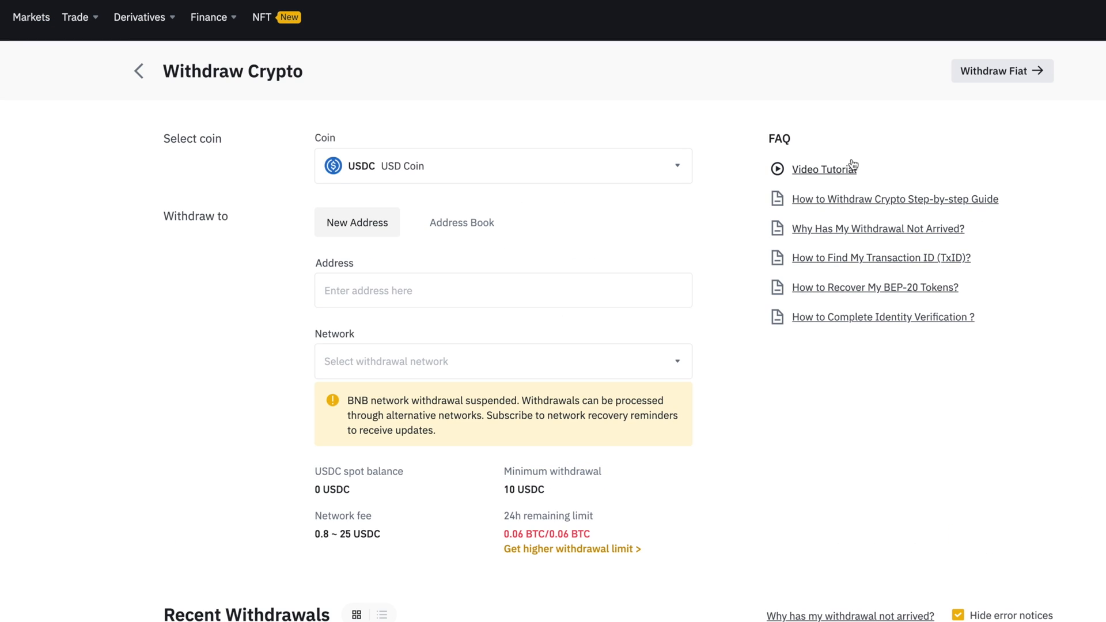
pyautogui.moveTo(757, 599)
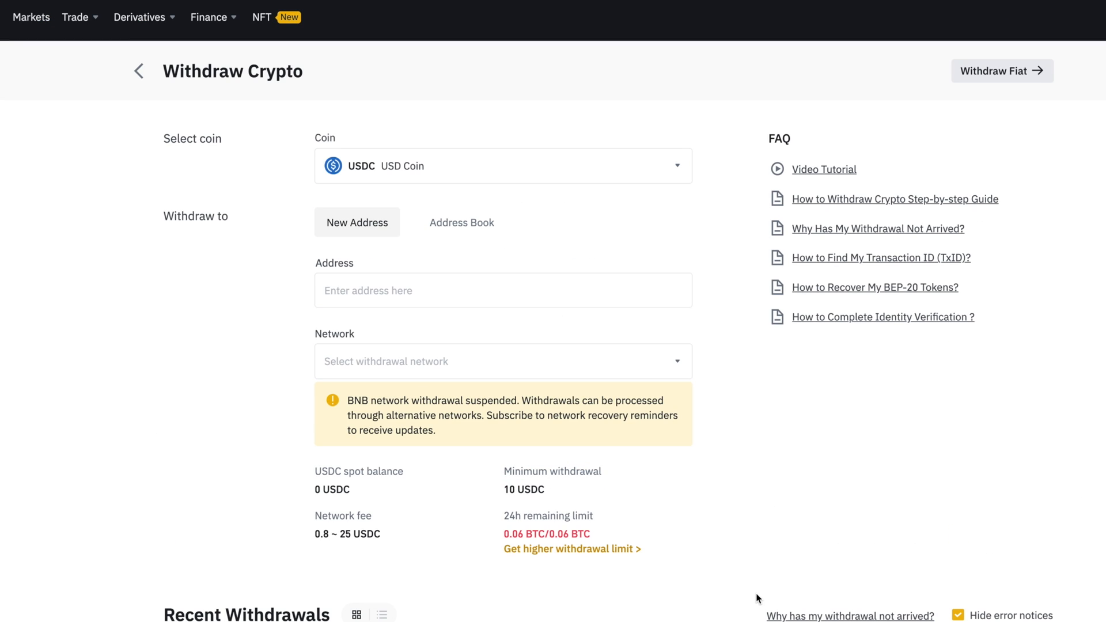
# Browse the metamask.io homepage's wallet introduction, then open the MetaMask extension icon.
pyautogui.click(190, 20)
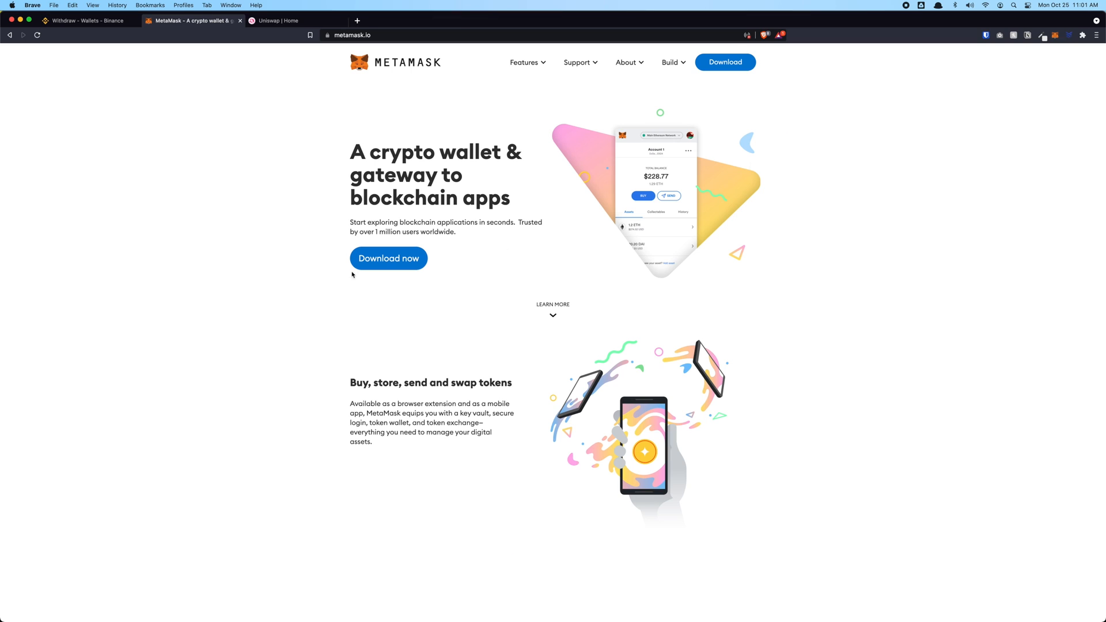
pyautogui.scroll(-3)
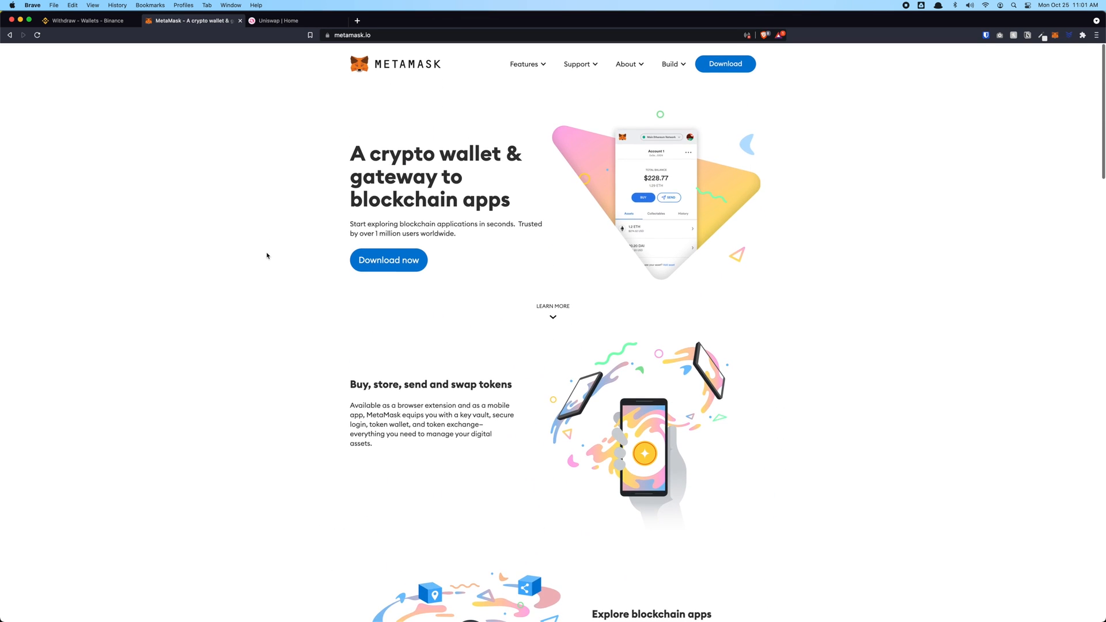
pyautogui.scroll(-3)
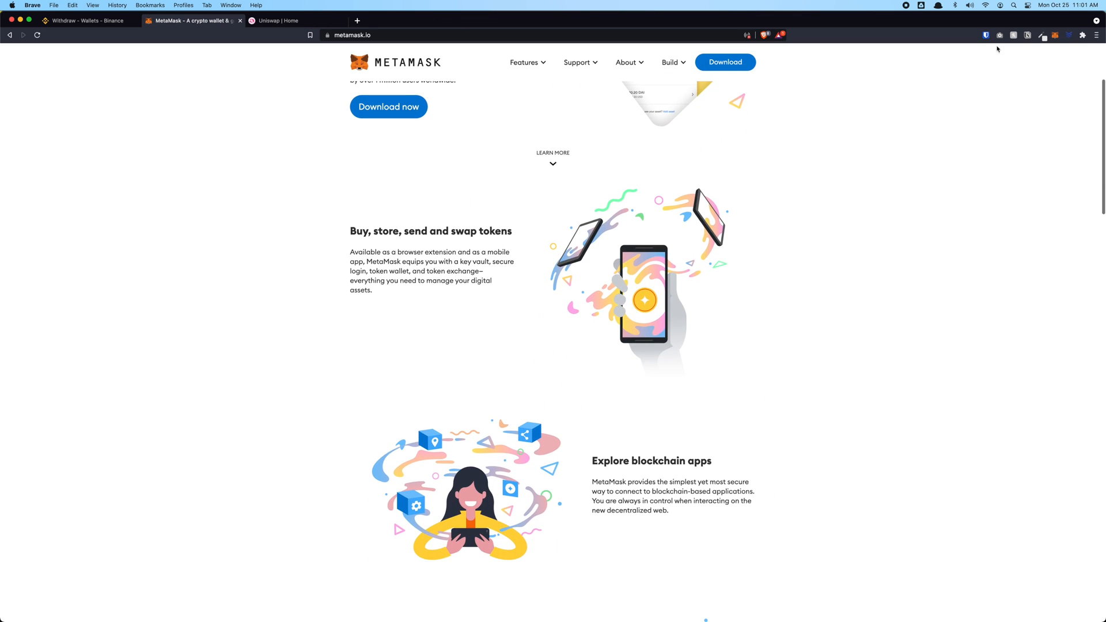
pyautogui.click(1055, 35)
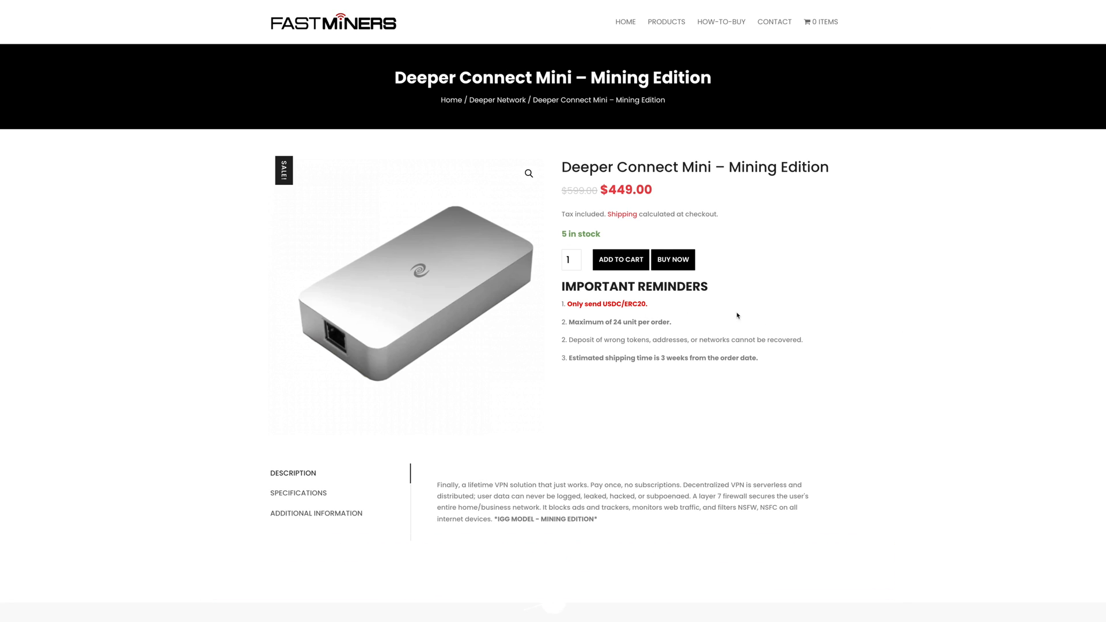
pyautogui.moveTo(673, 260)
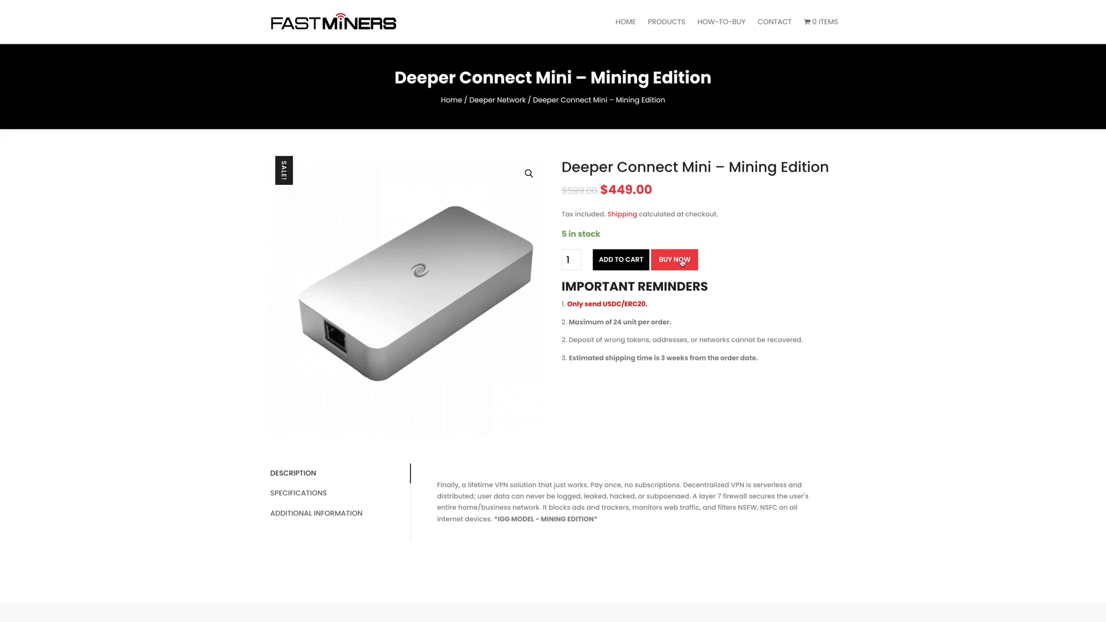
# Buy the Deeper Connect Mini, apply coupon 'tario' for $25.00 off, and proceed to checkout at $424.00.
pyautogui.click(673, 260)
pyautogui.write('tario')
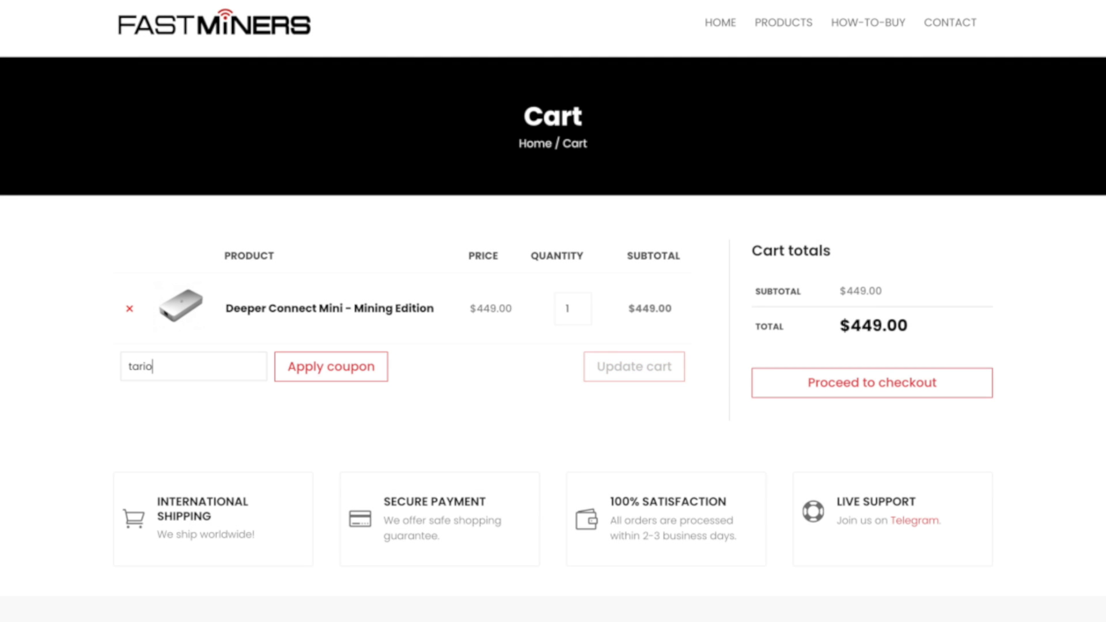
pyautogui.click(330, 366)
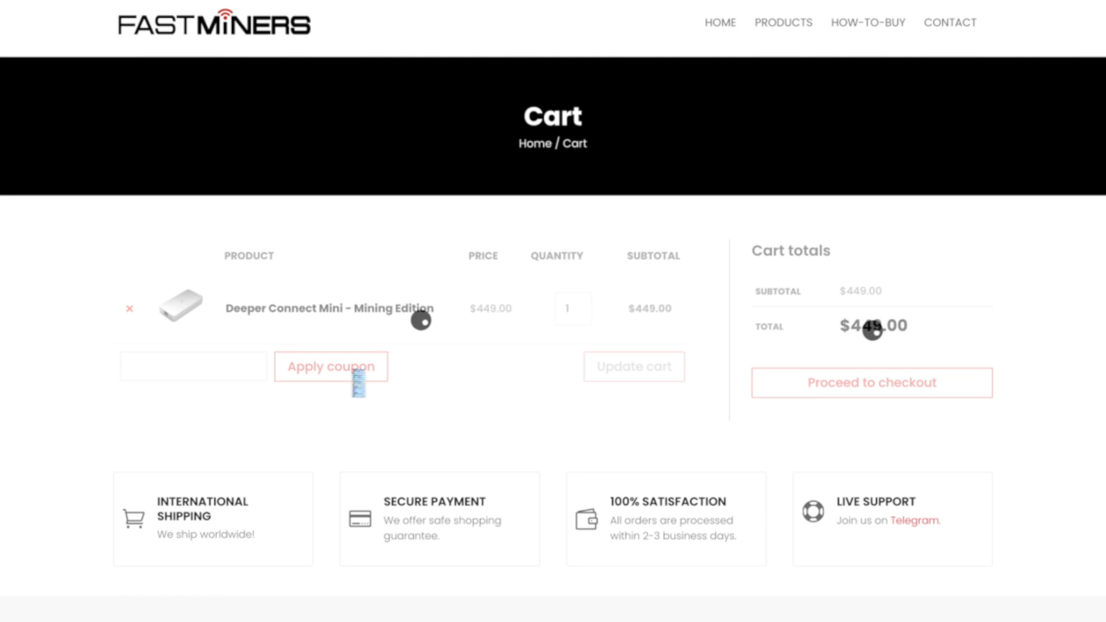
pyautogui.click(330, 367)
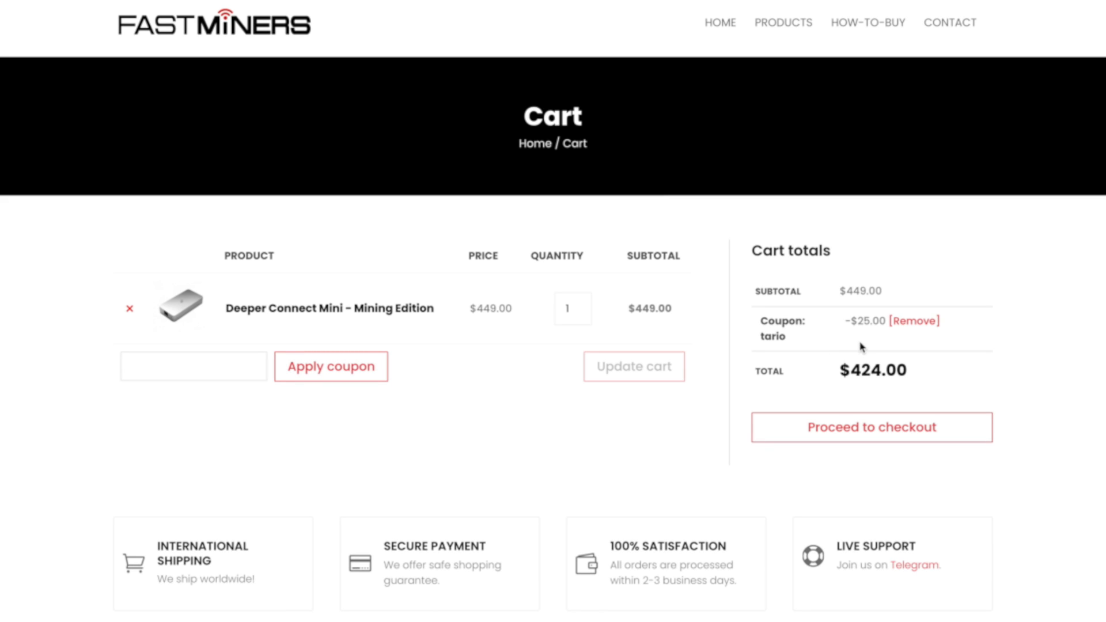
pyautogui.moveTo(885, 351)
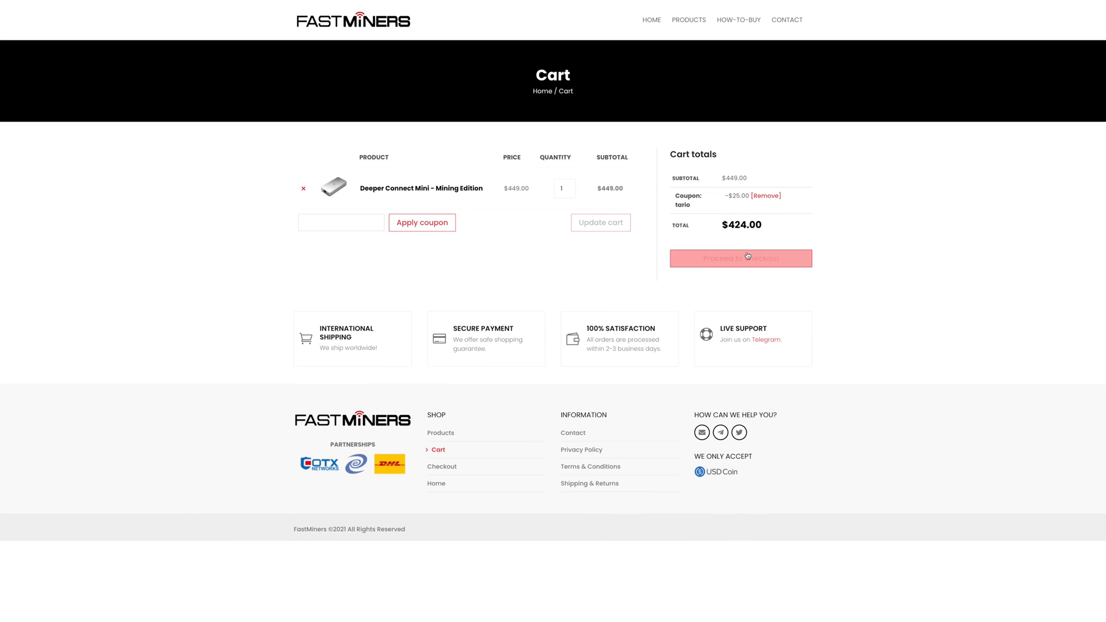
pyautogui.click(741, 257)
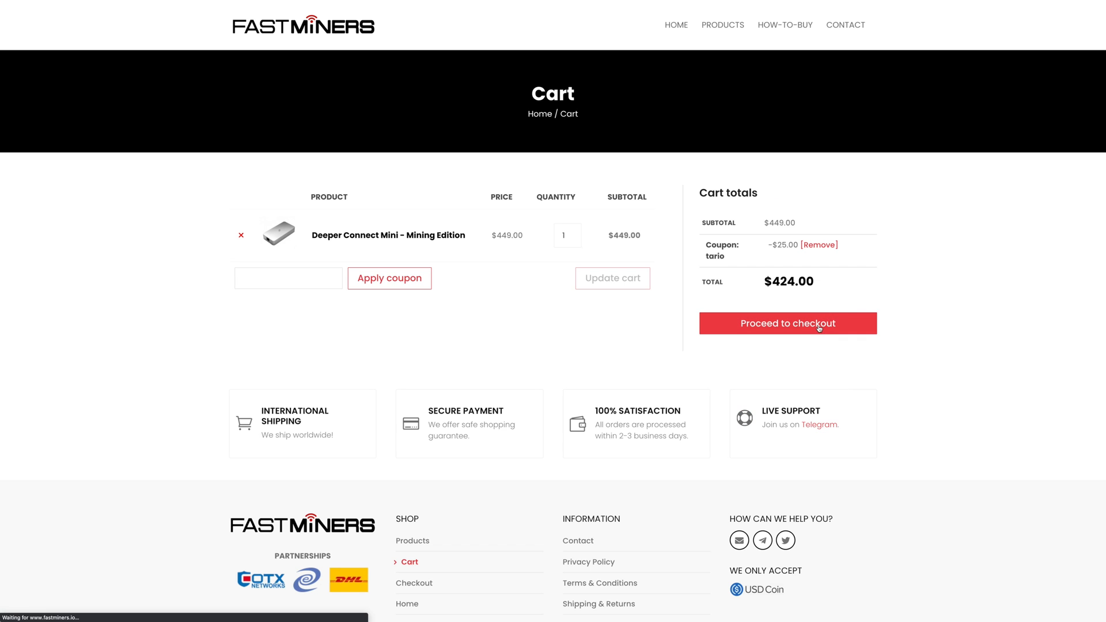
# Accept the terms and conditions on checkout and send the order to Coinbase payment.
pyautogui.click(787, 324)
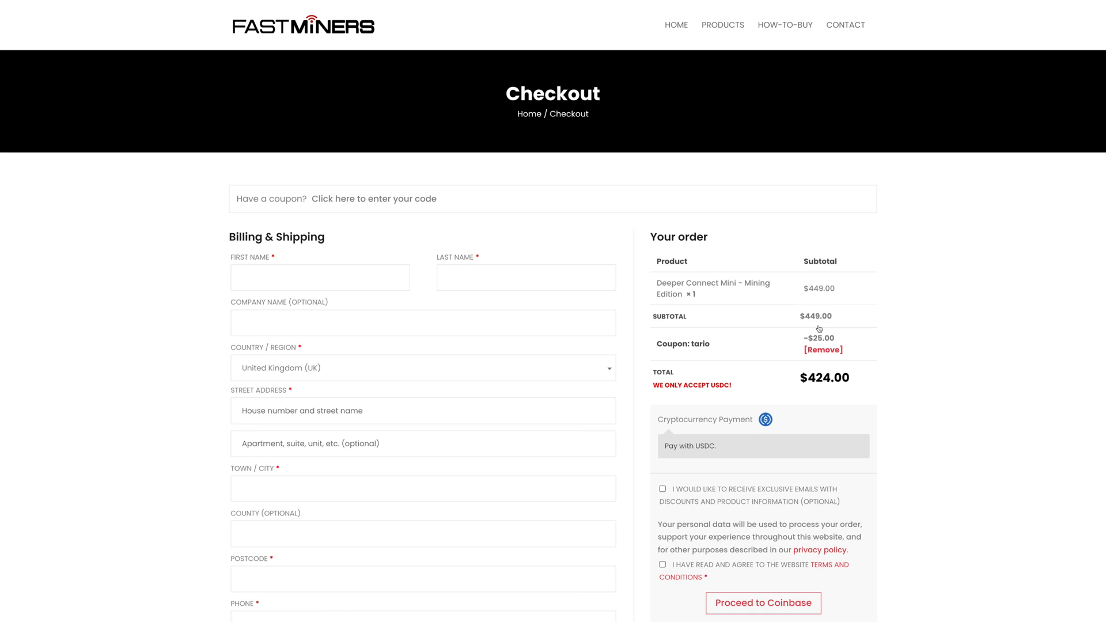
pyautogui.scroll(-3)
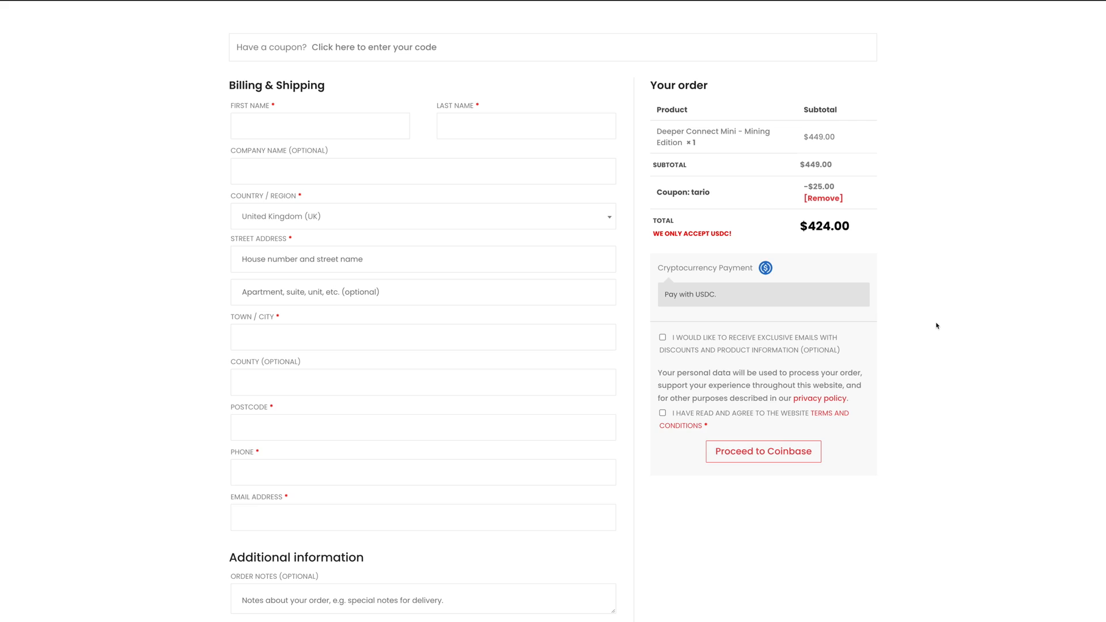
pyautogui.scroll(3)
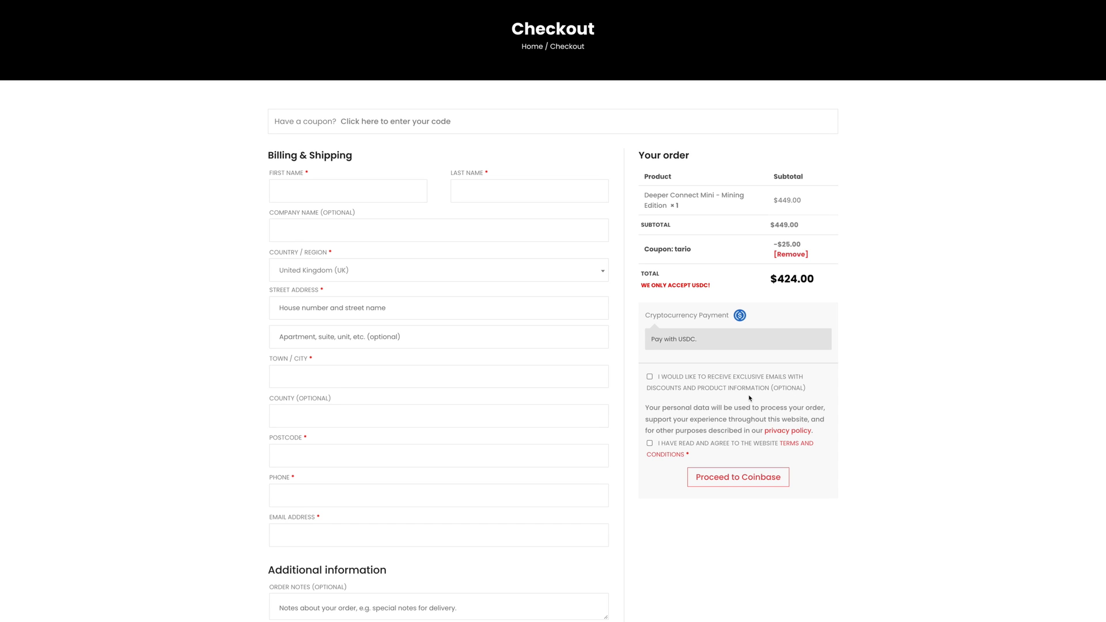
pyautogui.moveTo(736, 354)
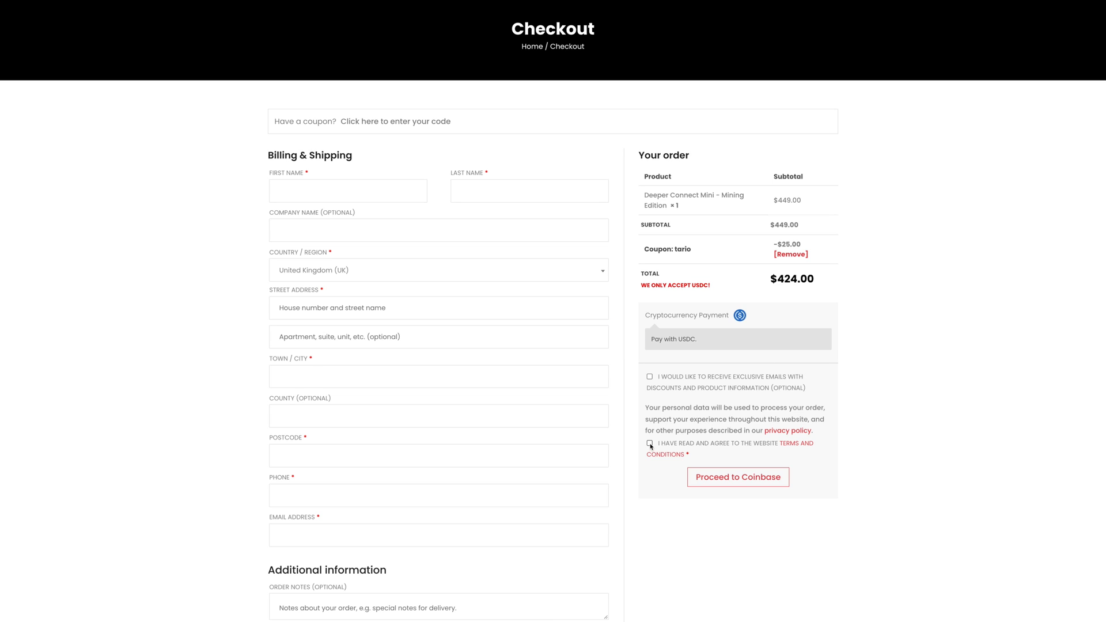
pyautogui.click(650, 443)
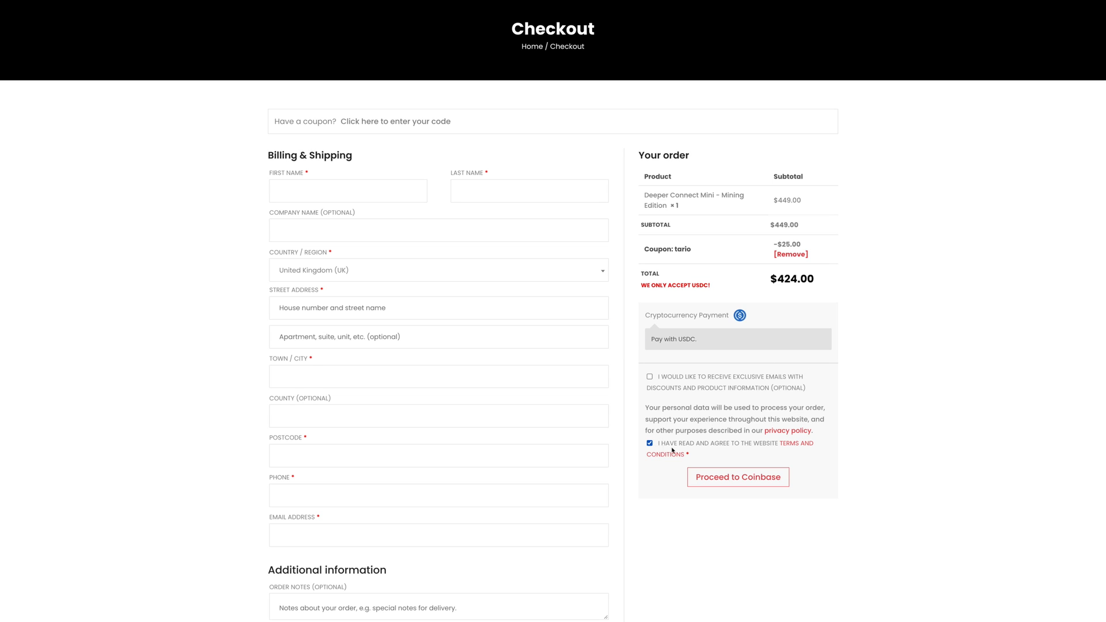
pyautogui.click(737, 477)
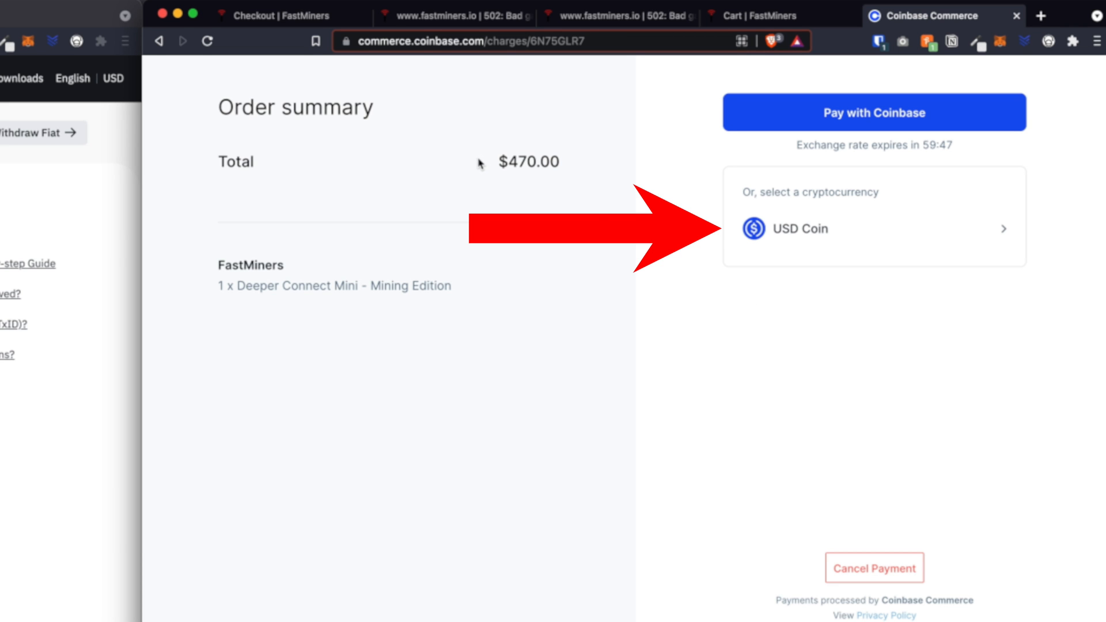
pyautogui.moveTo(402, 280)
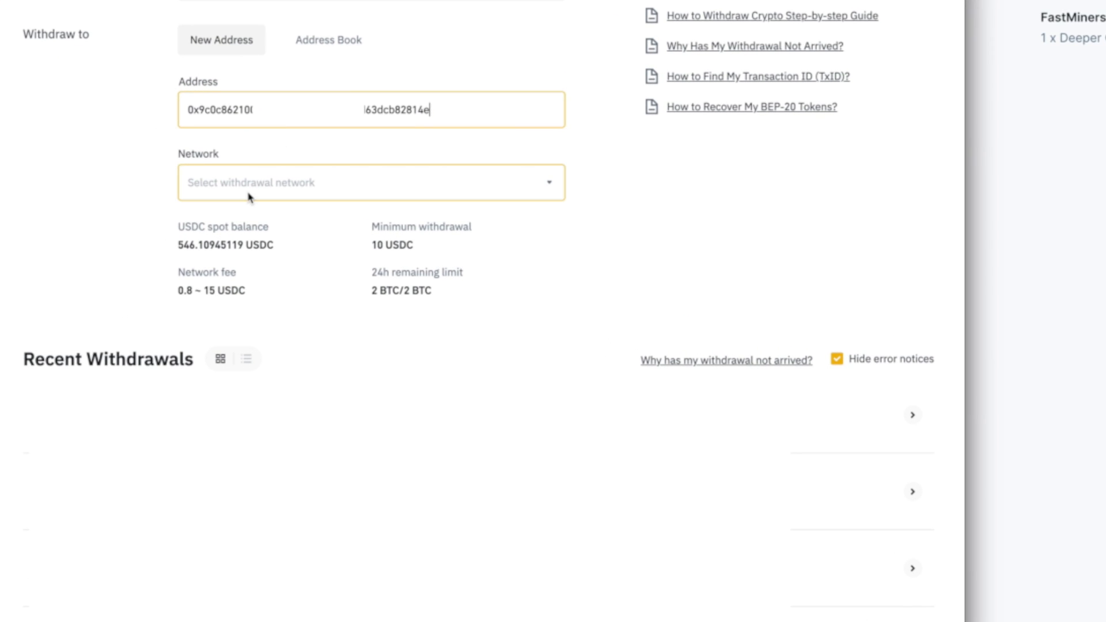
# Open the withdrawal network choices for the USDC transfer to the Coinbase Commerce address.
pyautogui.click(370, 183)
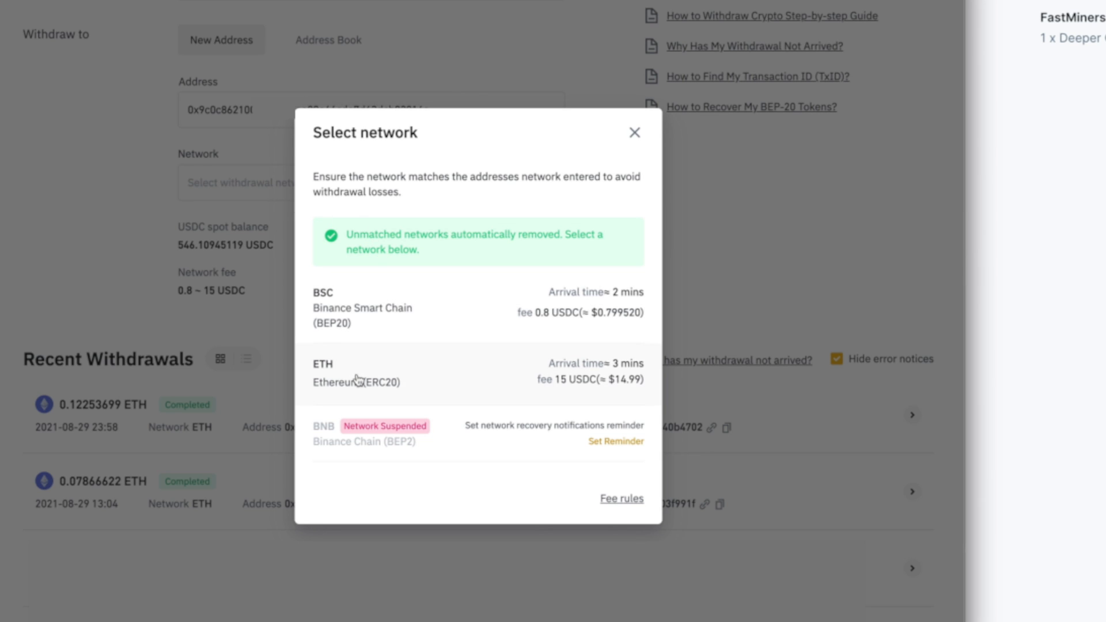
pyautogui.moveTo(427, 389)
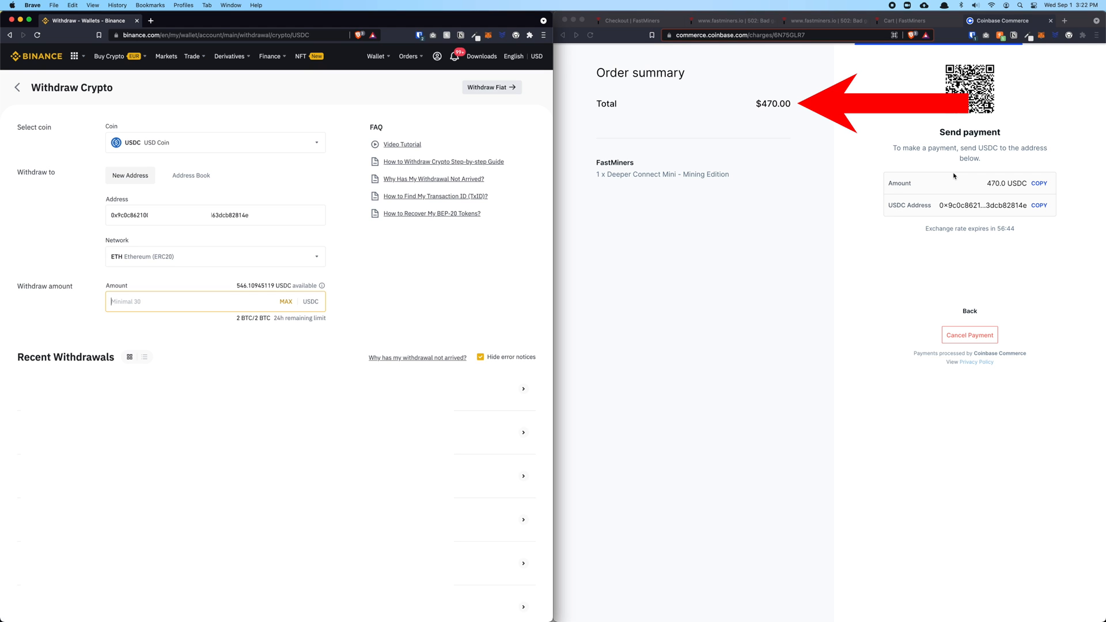
# Set the withdrawal amount to 485 USDC (470 received after the 15 USDC fee) and submit it.
pyautogui.write('470')
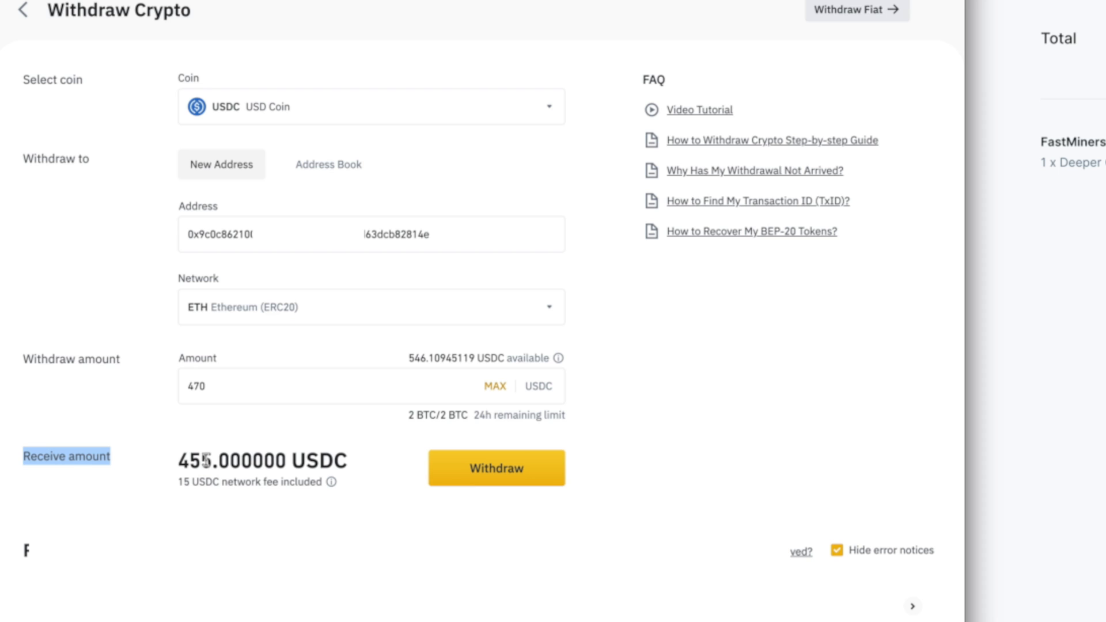
pyautogui.click(219, 386)
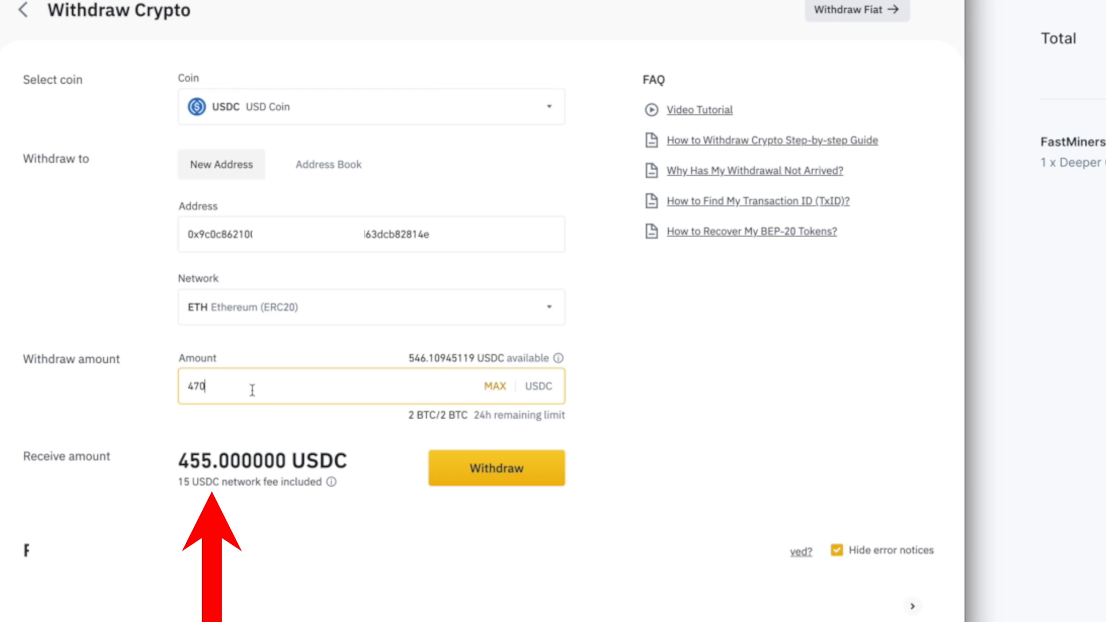
pyautogui.write('485')
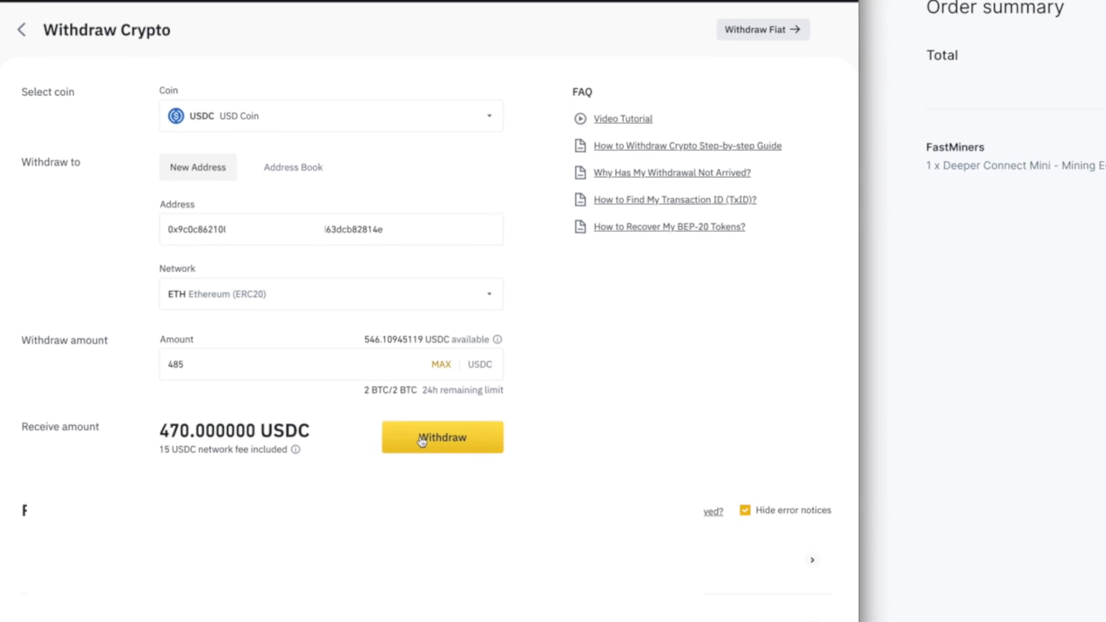
pyautogui.click(442, 437)
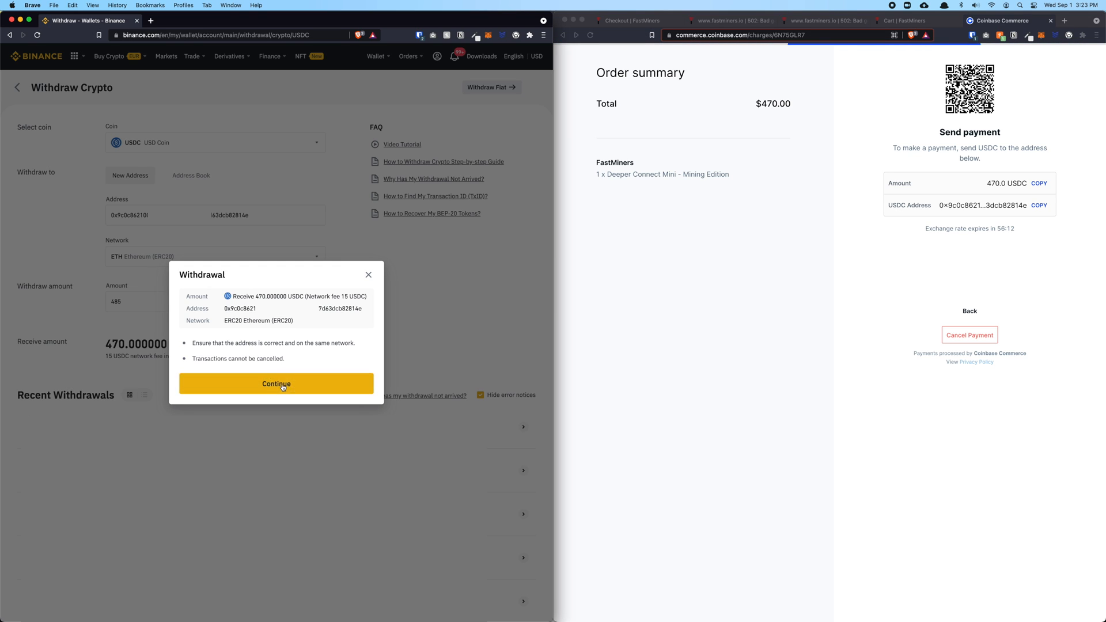
# Confirm the withdrawal details, pass e-mail and authenticator verification, and acknowledge the awaiting-approval notice.
pyautogui.click(276, 384)
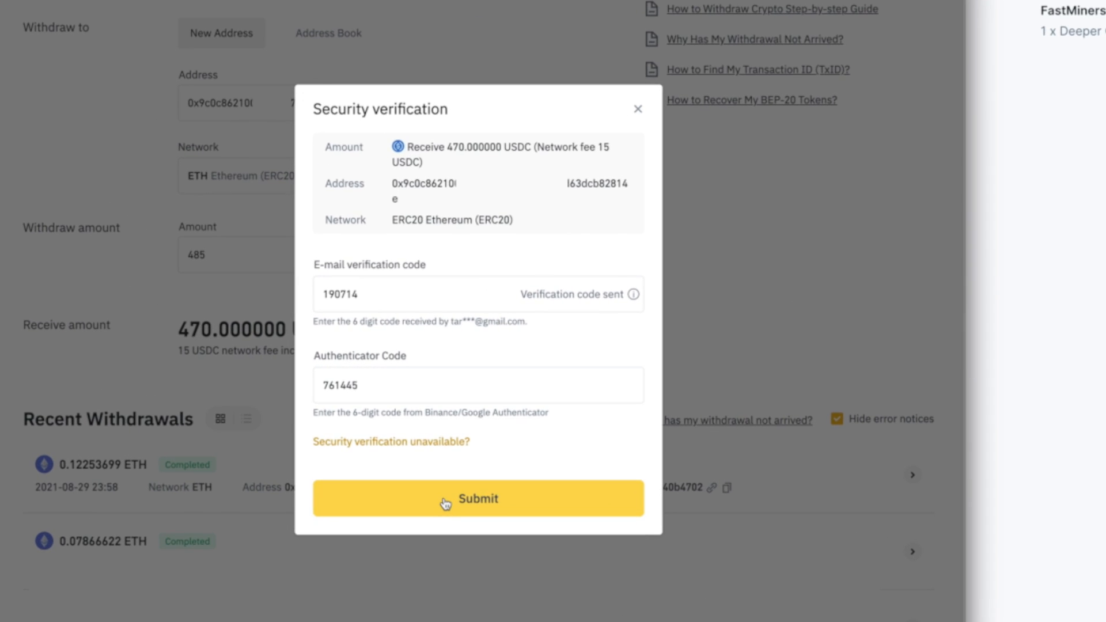
pyautogui.click(477, 498)
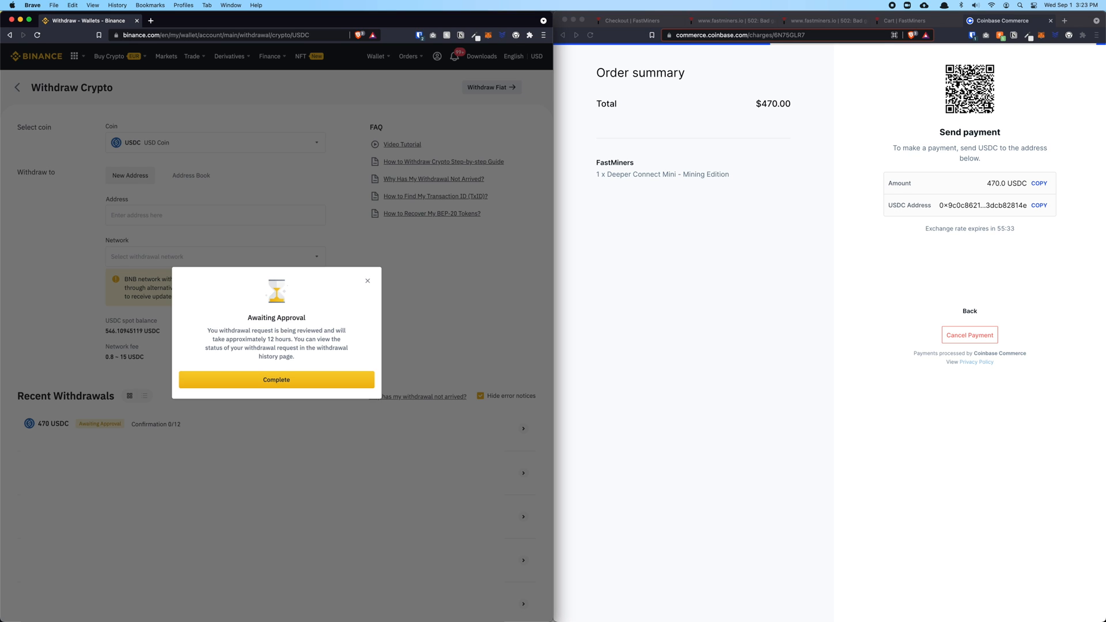
pyautogui.click(276, 380)
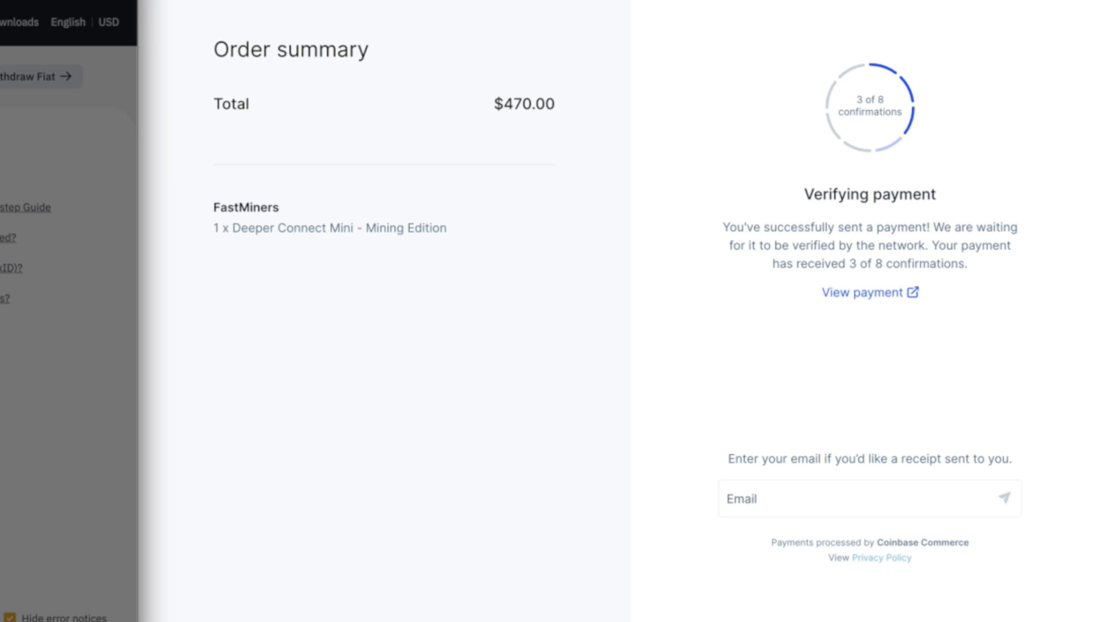
pyautogui.moveTo(84, 511)
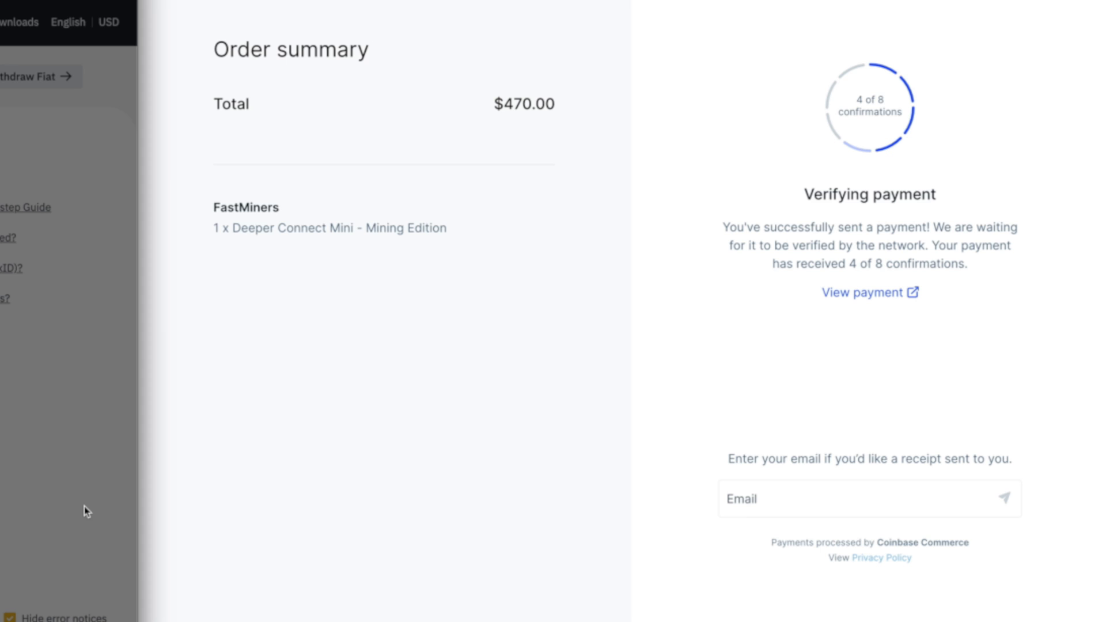
pyautogui.moveTo(484, 446)
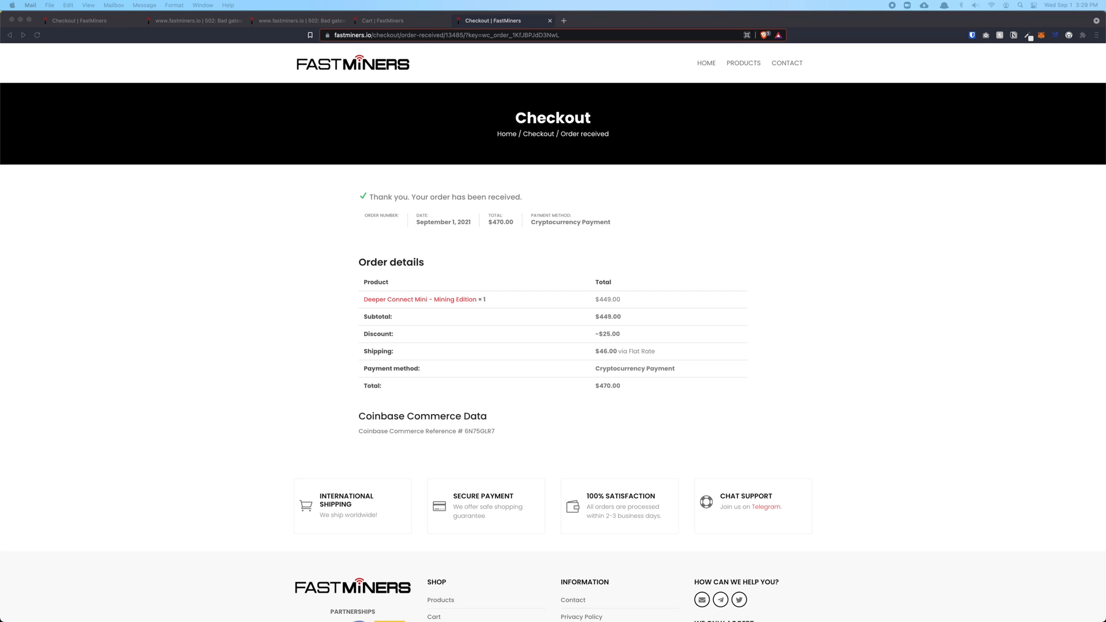
pyautogui.moveTo(797, 365)
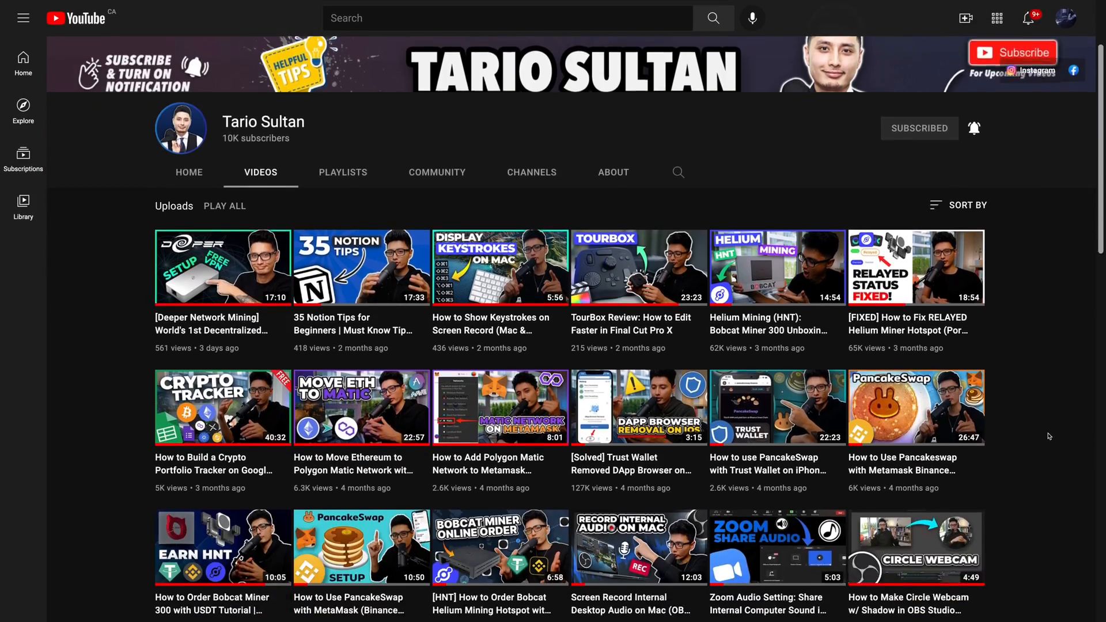
# Scroll down the channel's Videos list to older uploads such as Final Cut Pro tutorials.
pyautogui.scroll(-3)
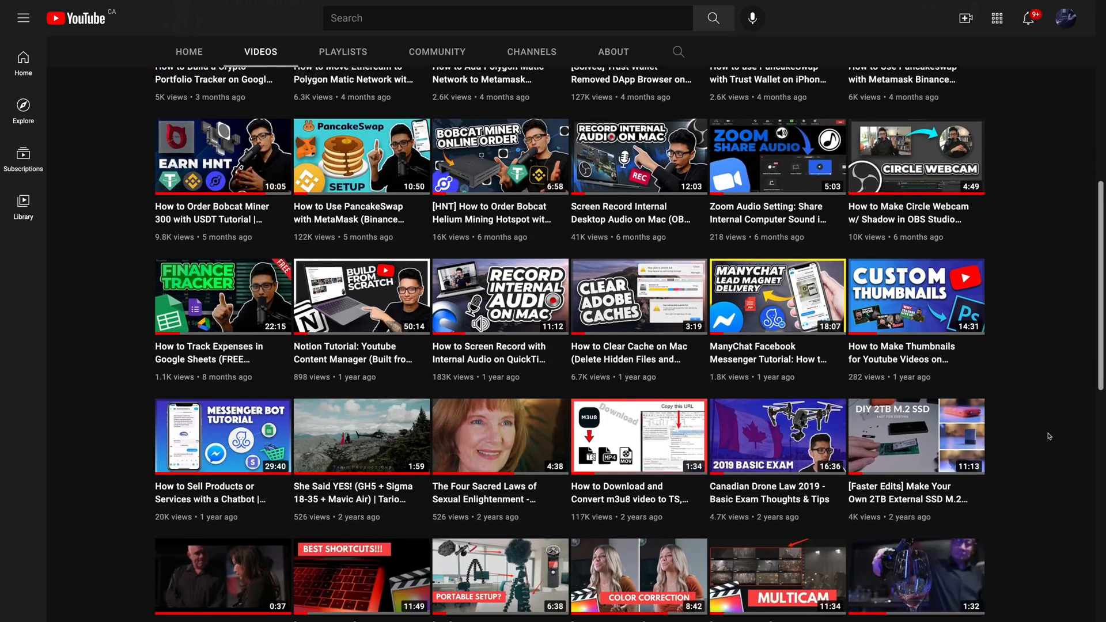
pyautogui.scroll(-3)
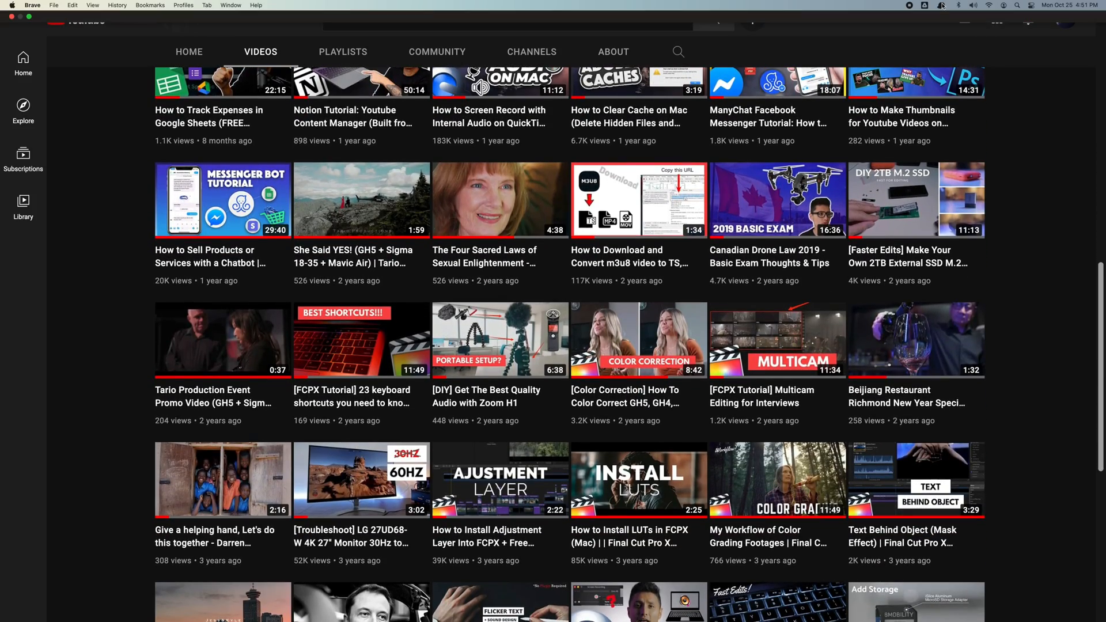